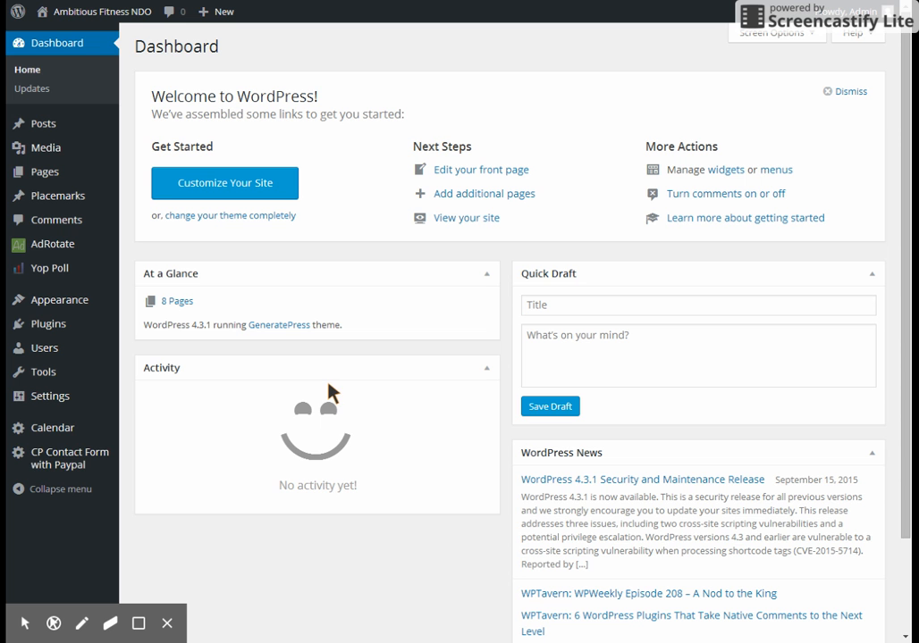
pyautogui.moveTo(78, 465)
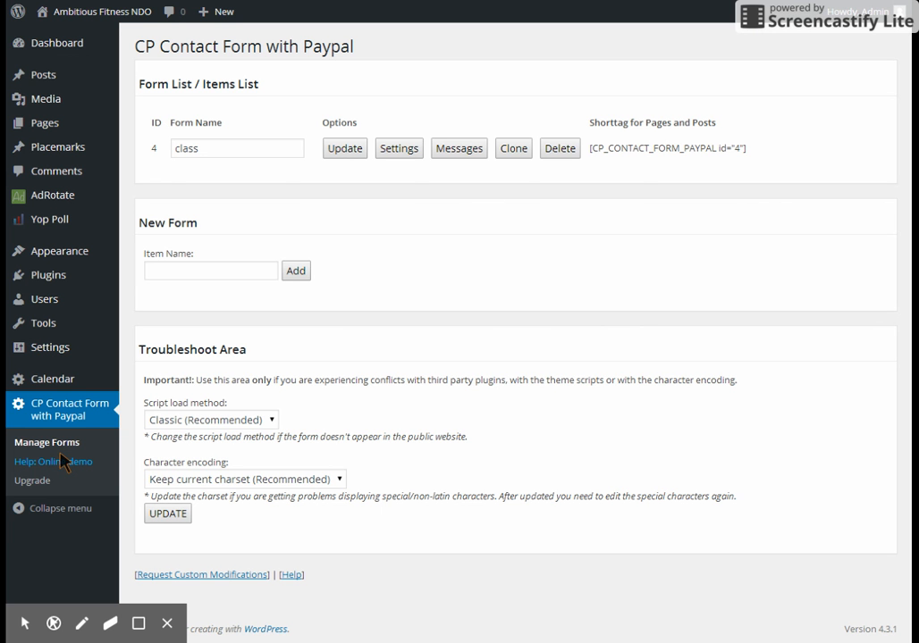
pyautogui.moveTo(175, 198)
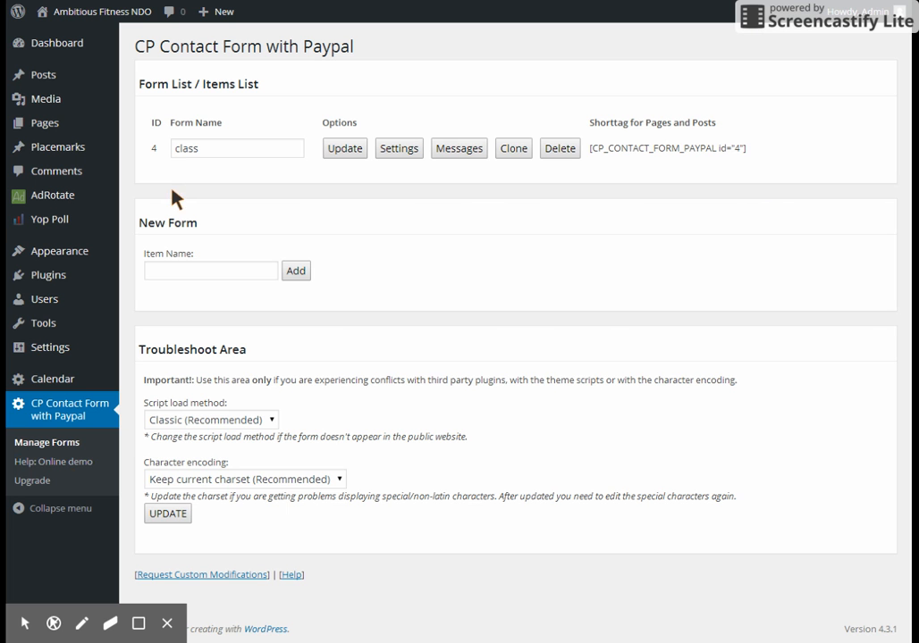
pyautogui.moveTo(413, 181)
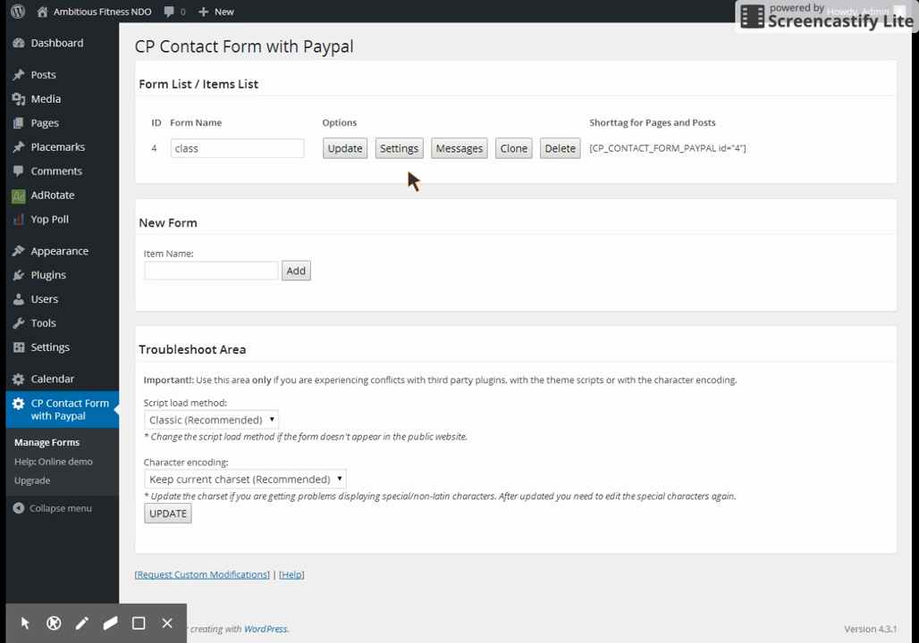
pyautogui.moveTo(513, 152)
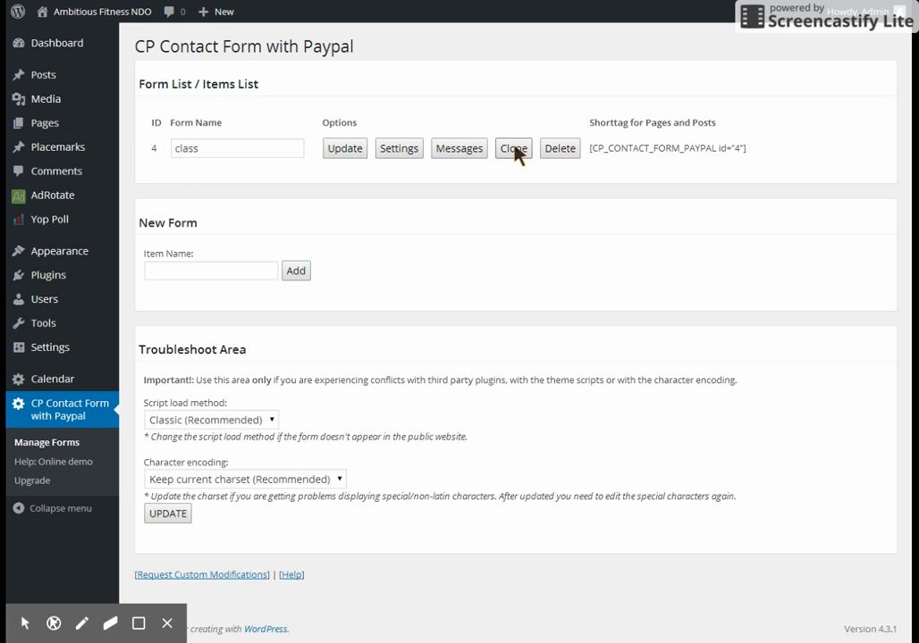
# Clone the class form and save the copy (ID 7) renamed to Zumba.
pyautogui.click(513, 148)
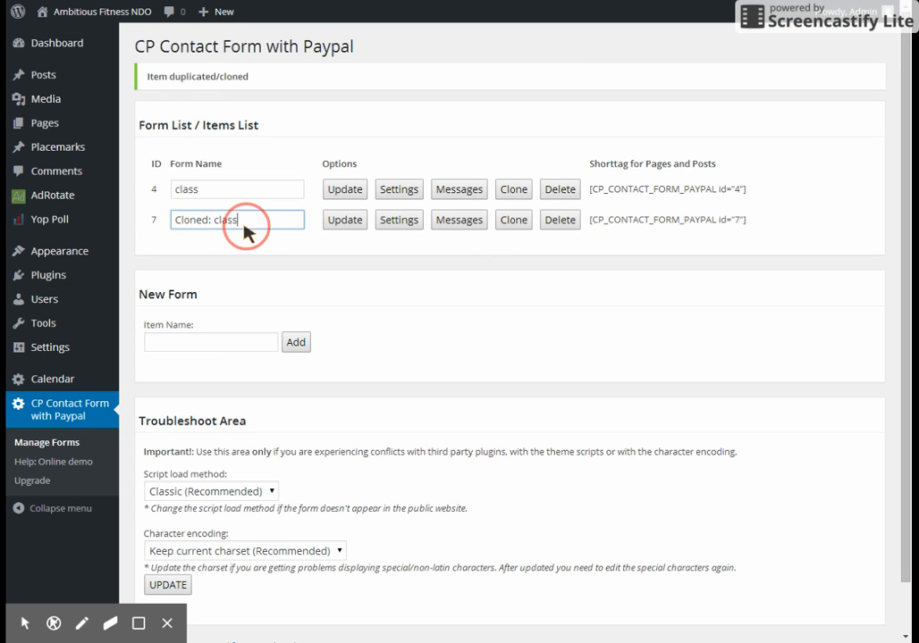
pyautogui.write('z')
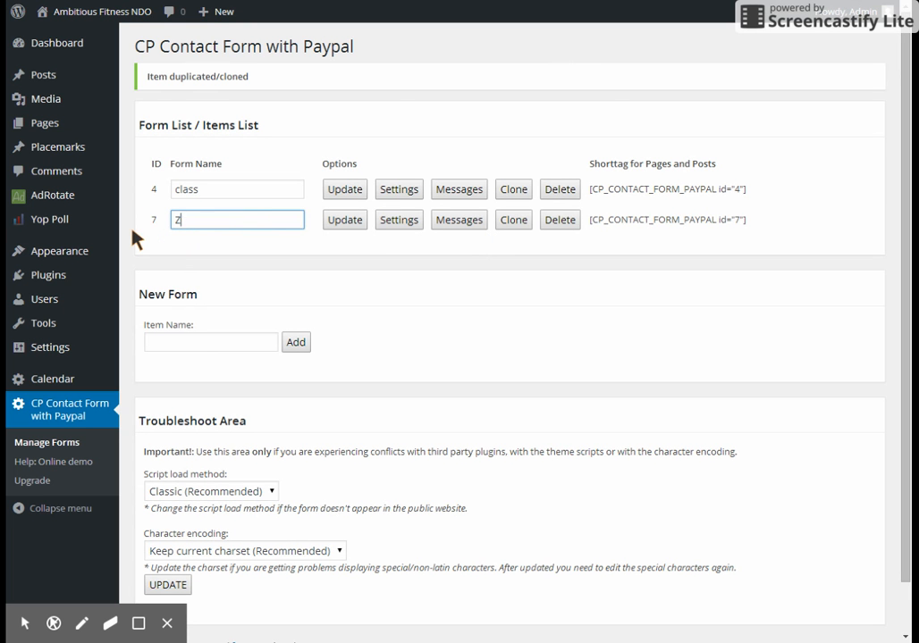
pyautogui.write('Zumba')
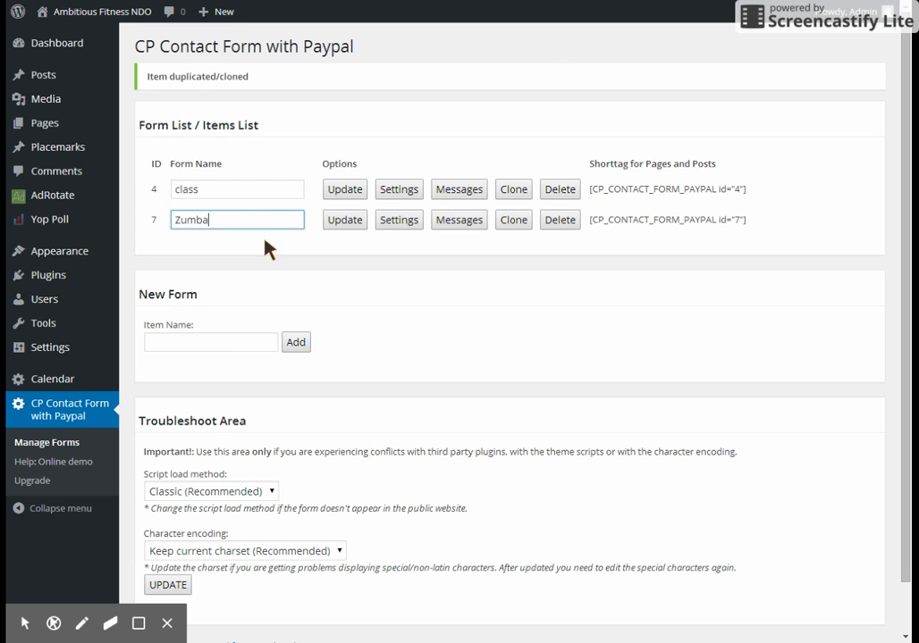
pyautogui.click(344, 219)
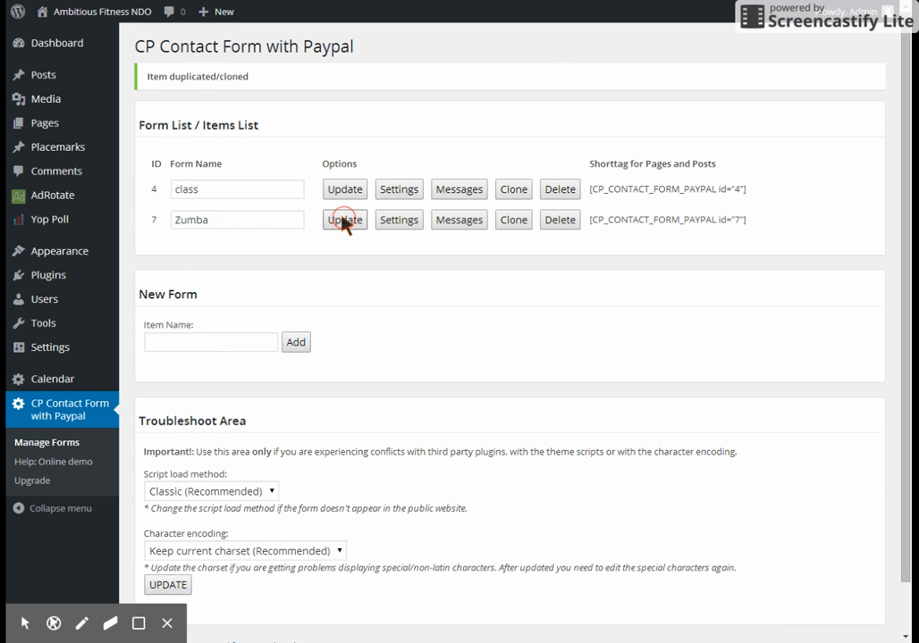
pyautogui.click(344, 219)
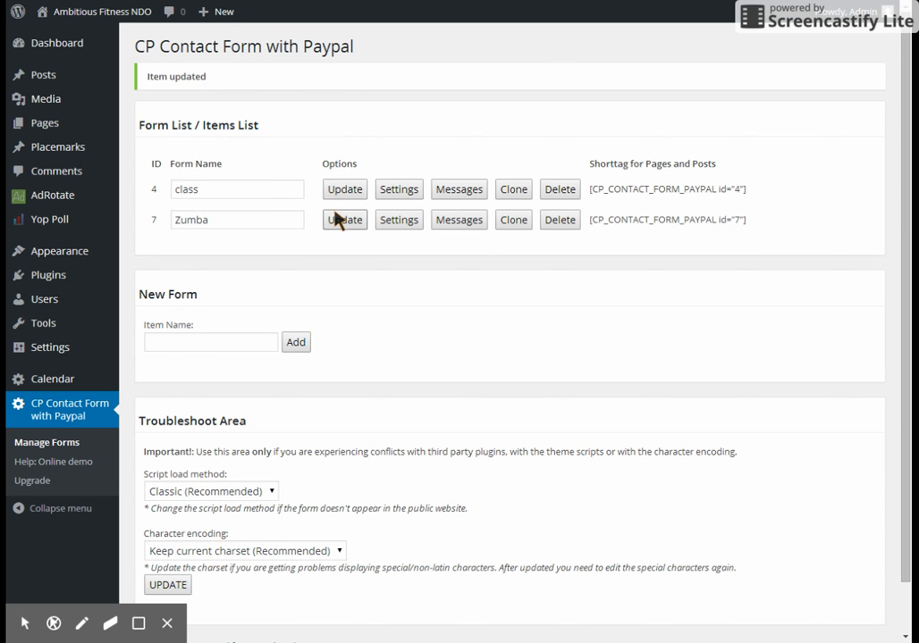
pyautogui.moveTo(340, 222)
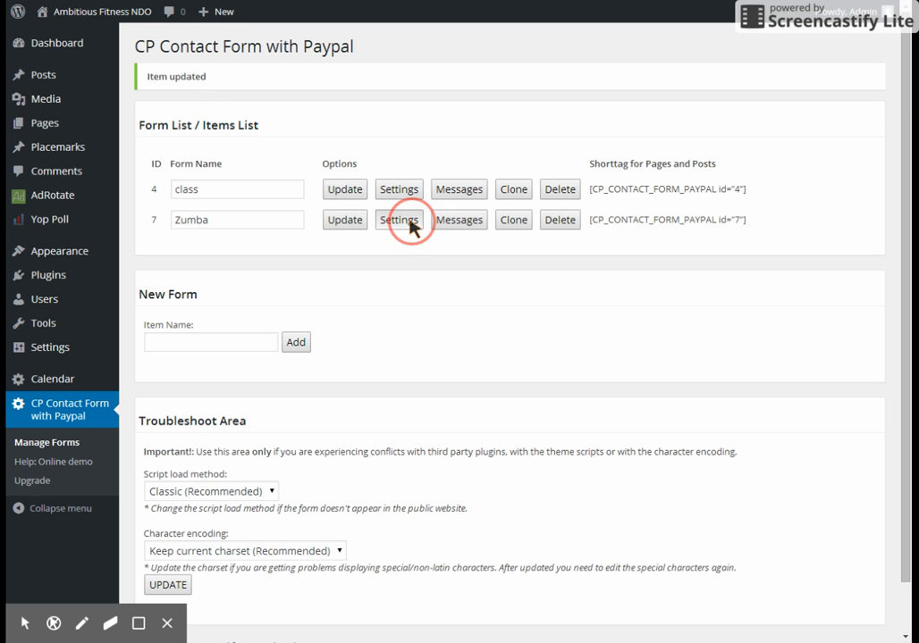
# In the Zumba form's settings, change the email subject to 'Registration Zumba'.
pyautogui.click(398, 219)
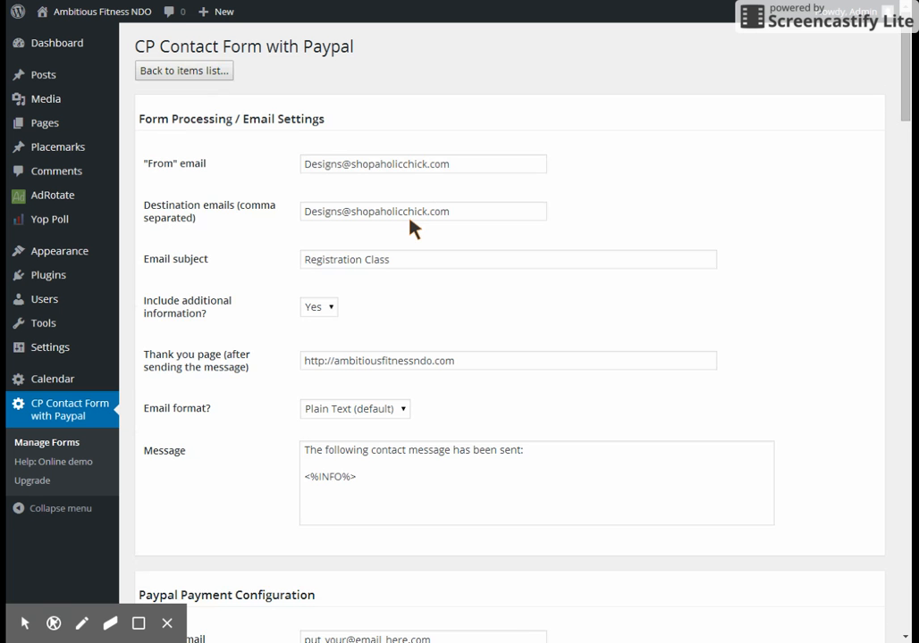
pyautogui.moveTo(368, 270)
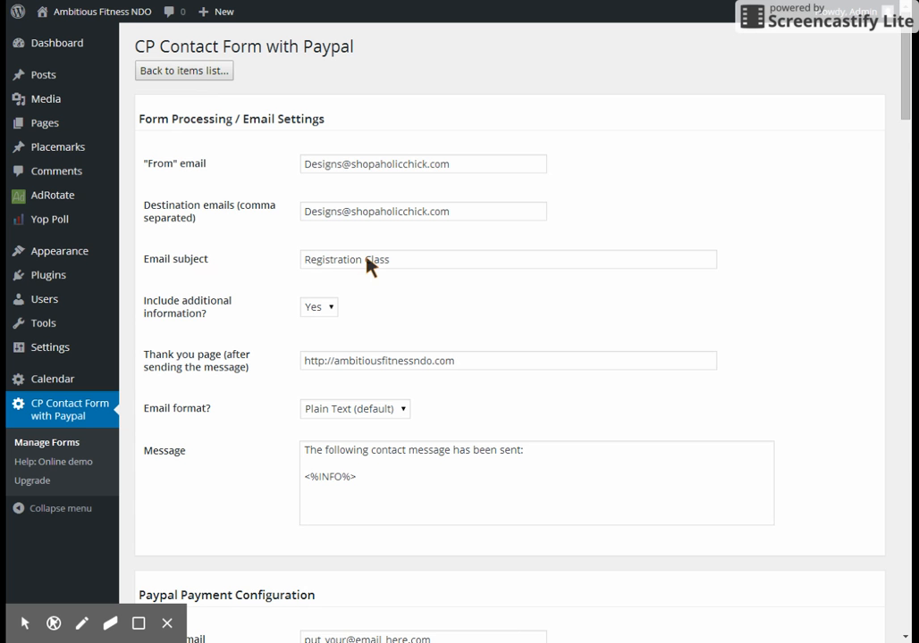
pyautogui.moveTo(369, 184)
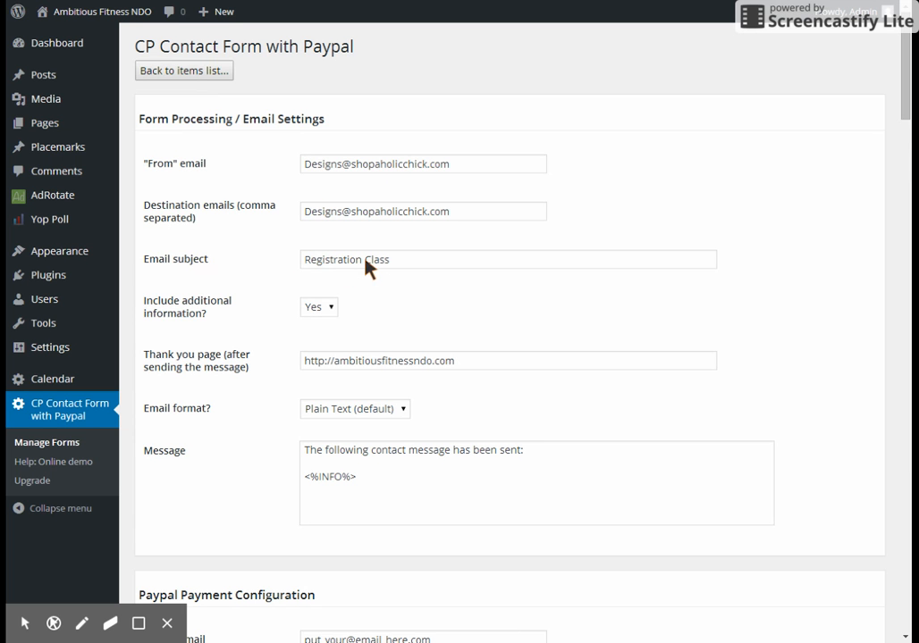
pyautogui.doubleClick(373, 259)
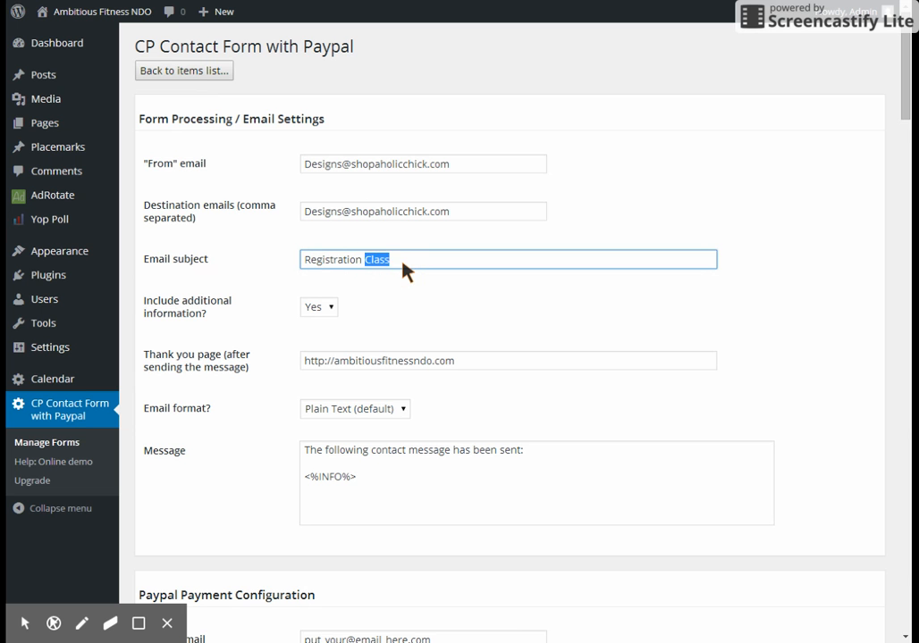
pyautogui.write('Zumba')
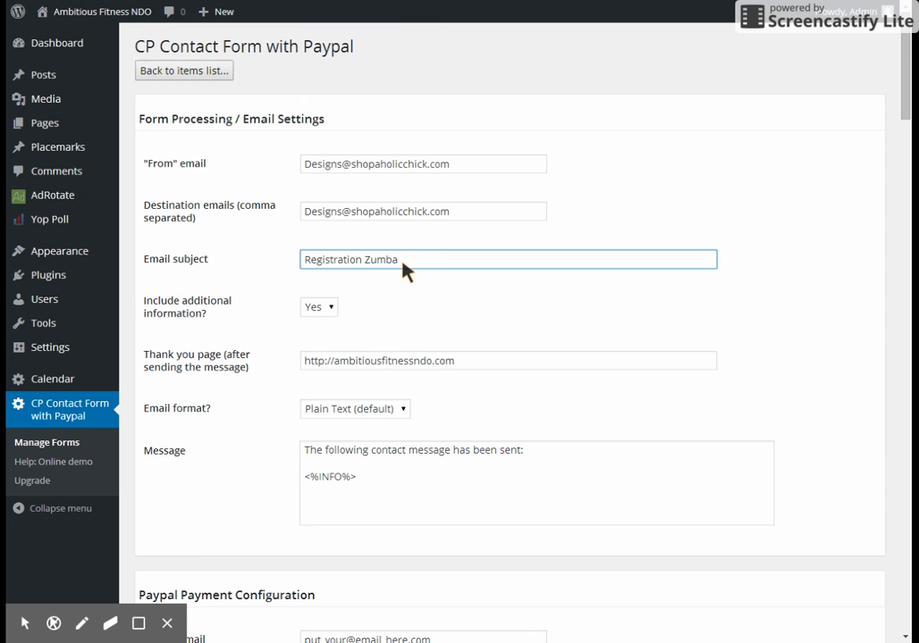
# Change the PayPal request cost from 25 to 30 and the product name to 'Reservation Zumba'.
pyautogui.scroll(-3)
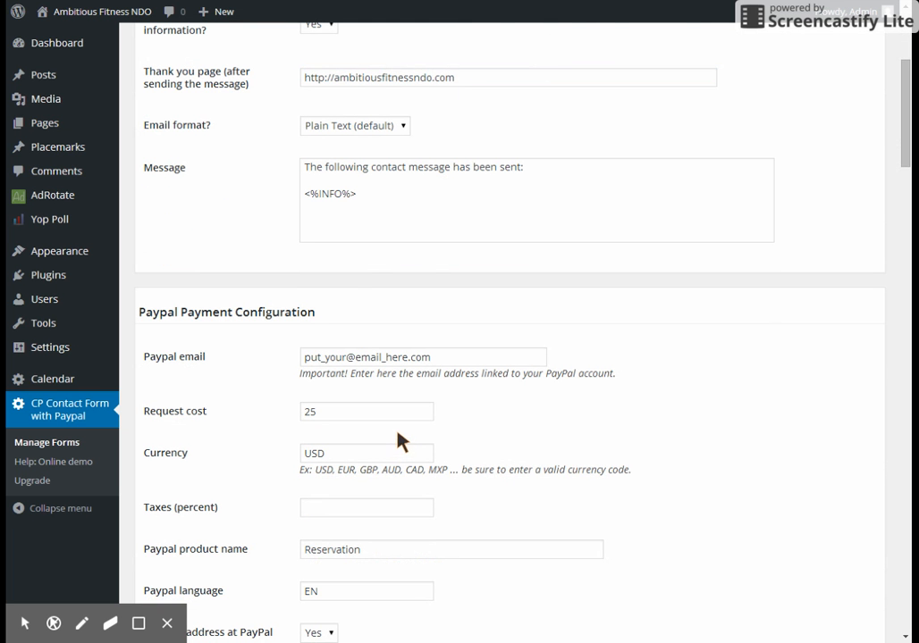
pyautogui.moveTo(335, 421)
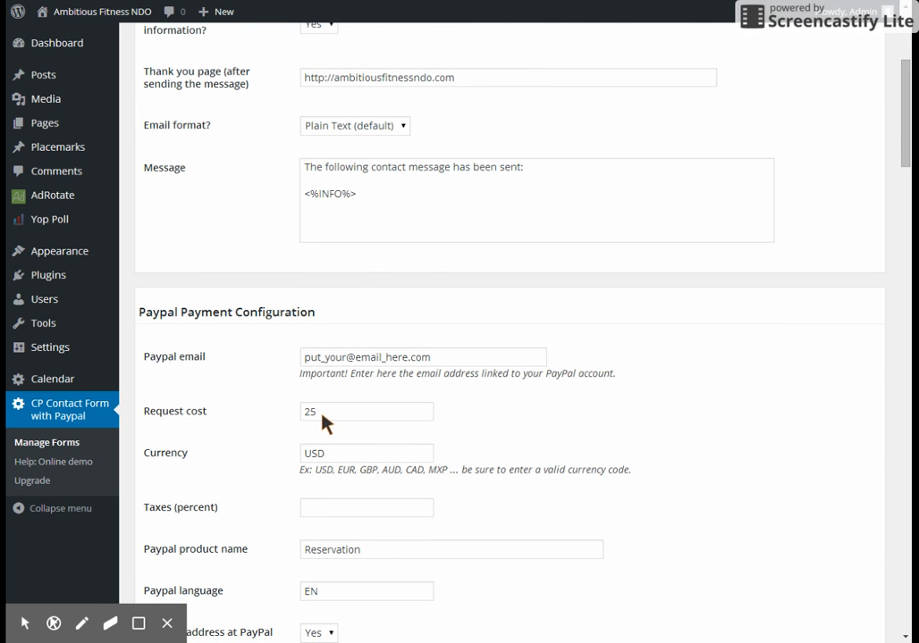
pyautogui.doubleClick(310, 411)
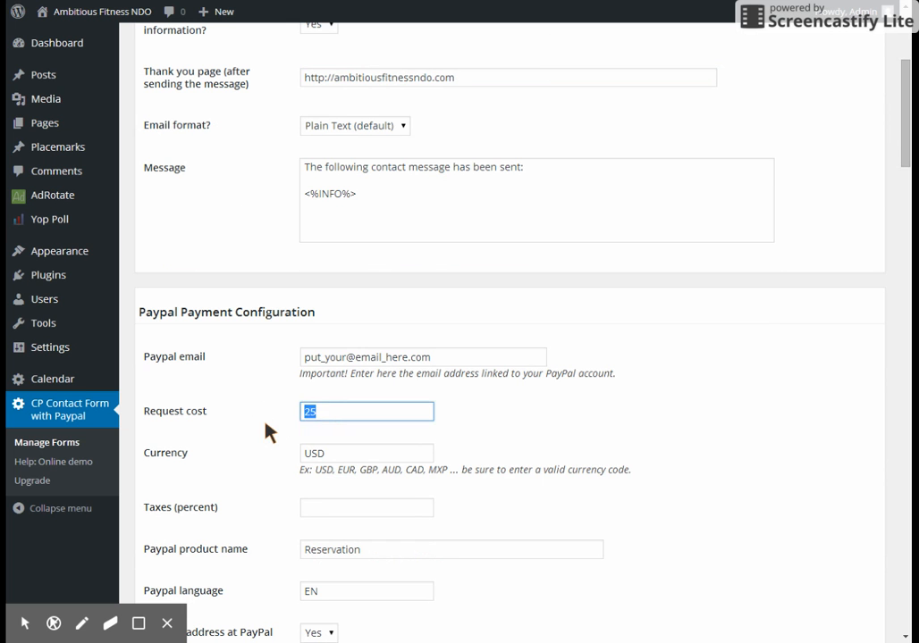
pyautogui.write('30')
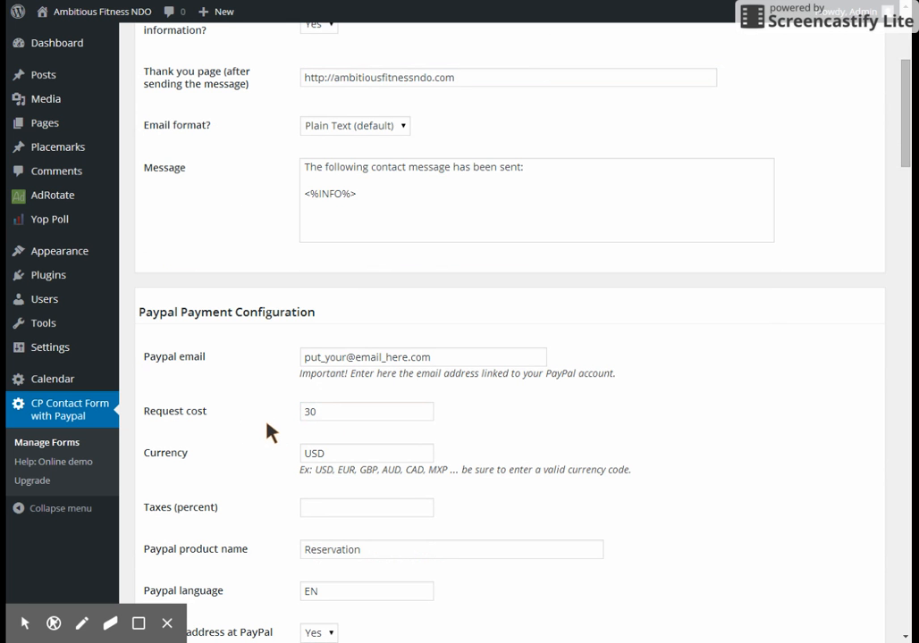
pyautogui.moveTo(401, 376)
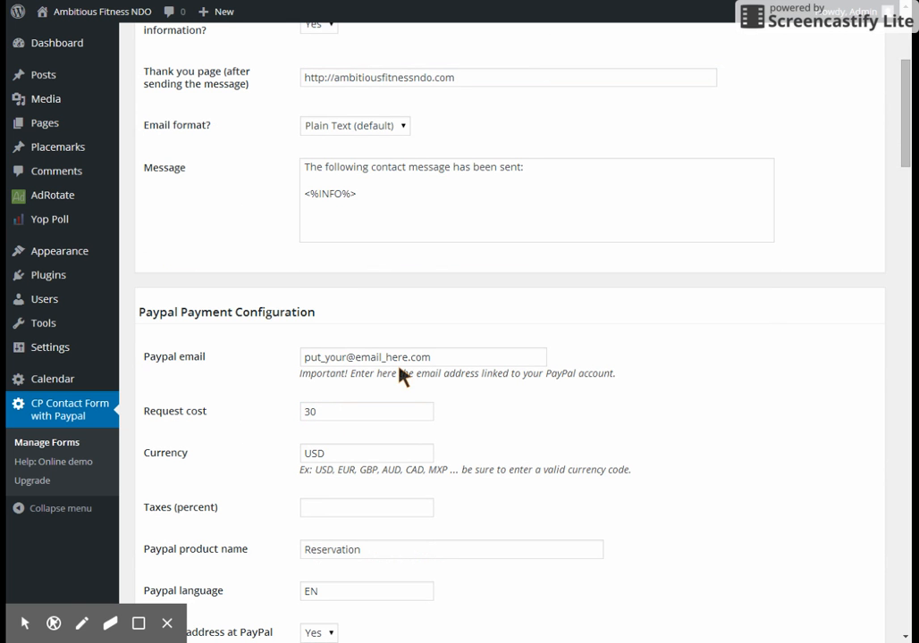
pyautogui.scroll(-3)
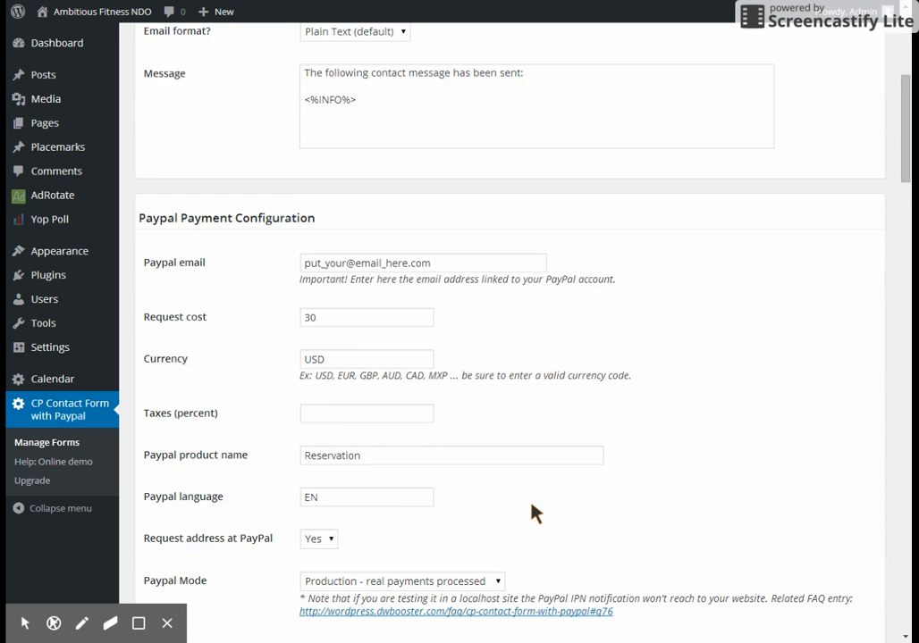
pyautogui.scroll(-3)
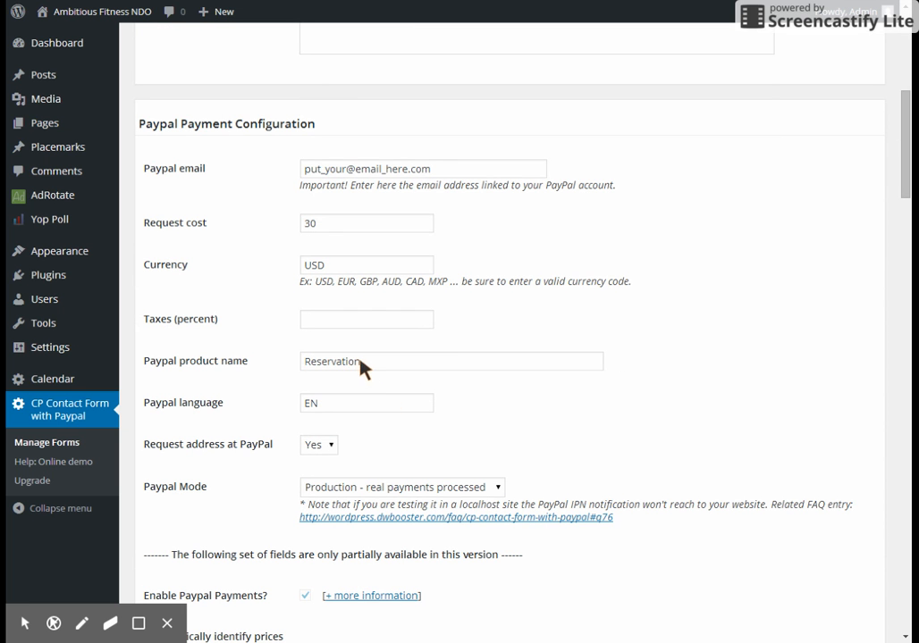
pyautogui.click(388, 362)
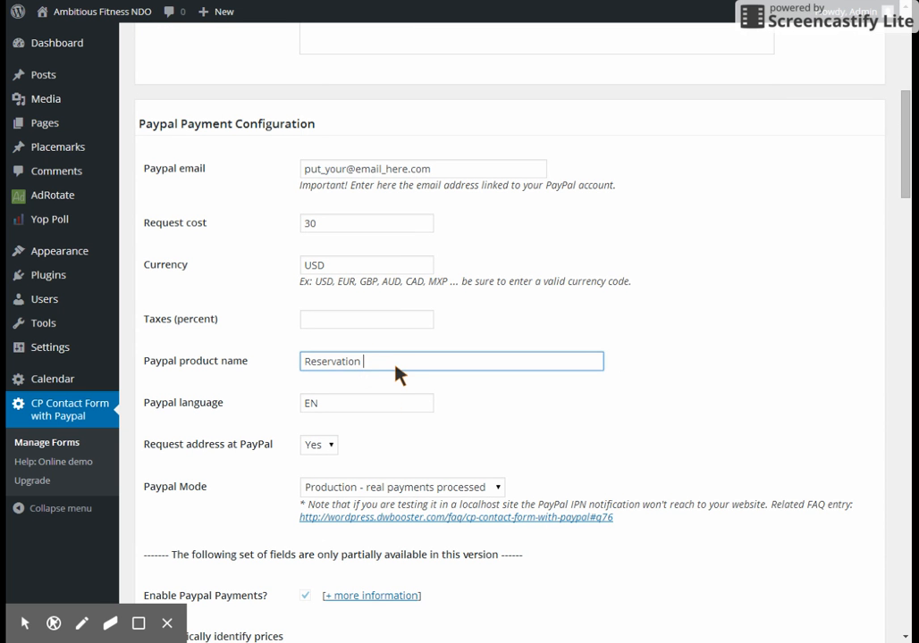
pyautogui.write('Zumba')
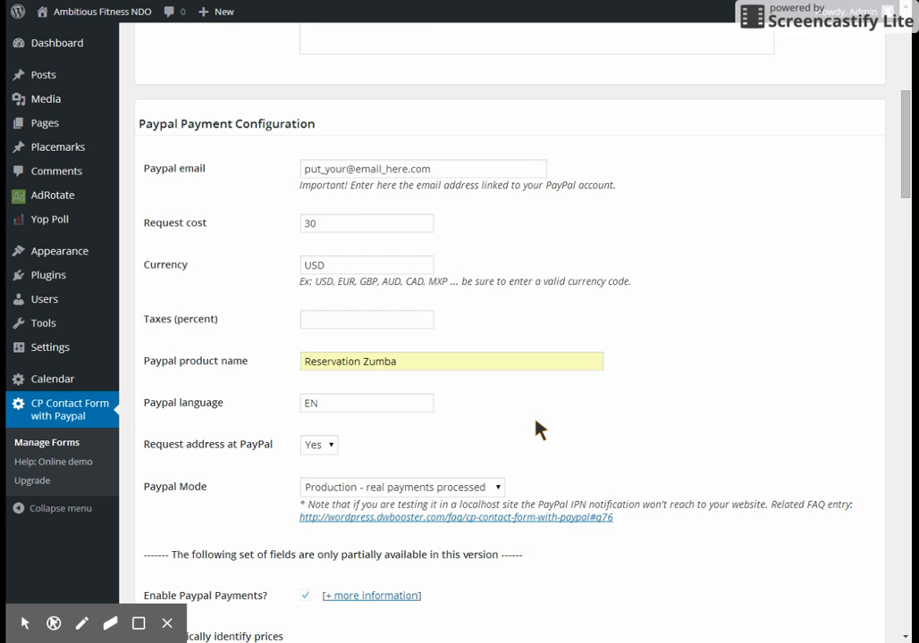
# Set the user copy email subject to 'Confirmation: Registration Zumba'.
pyautogui.scroll(-3)
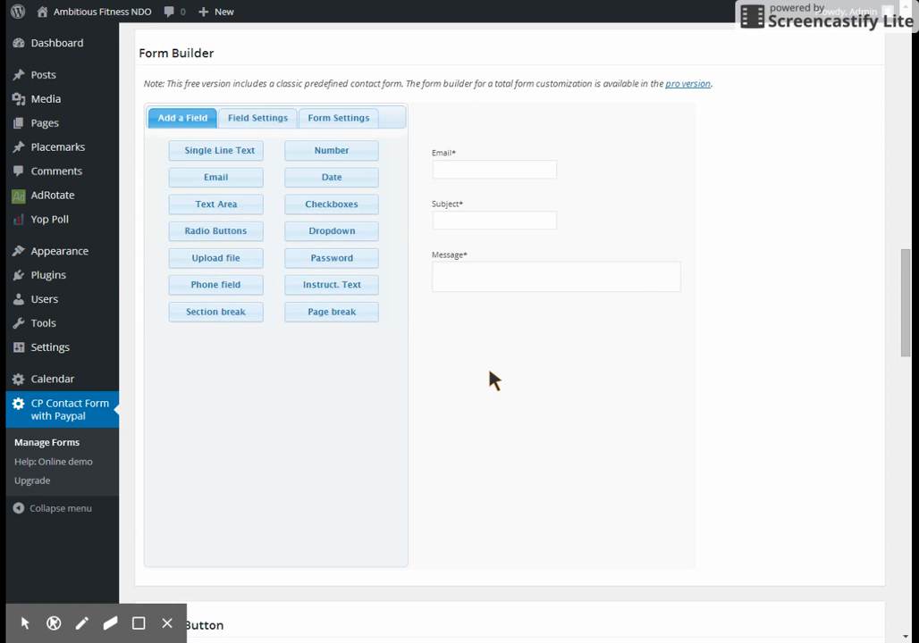
pyautogui.scroll(-3)
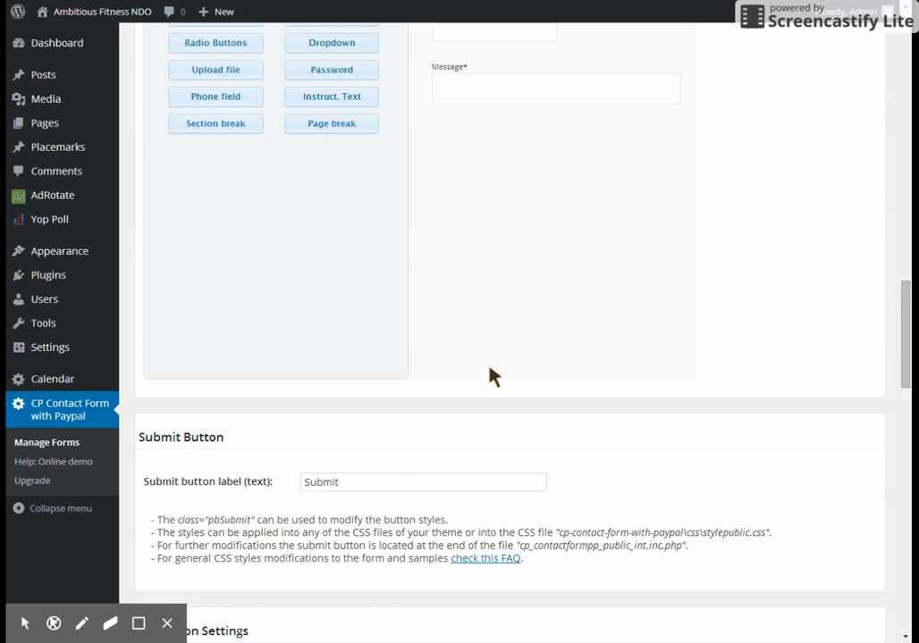
pyautogui.scroll(-3)
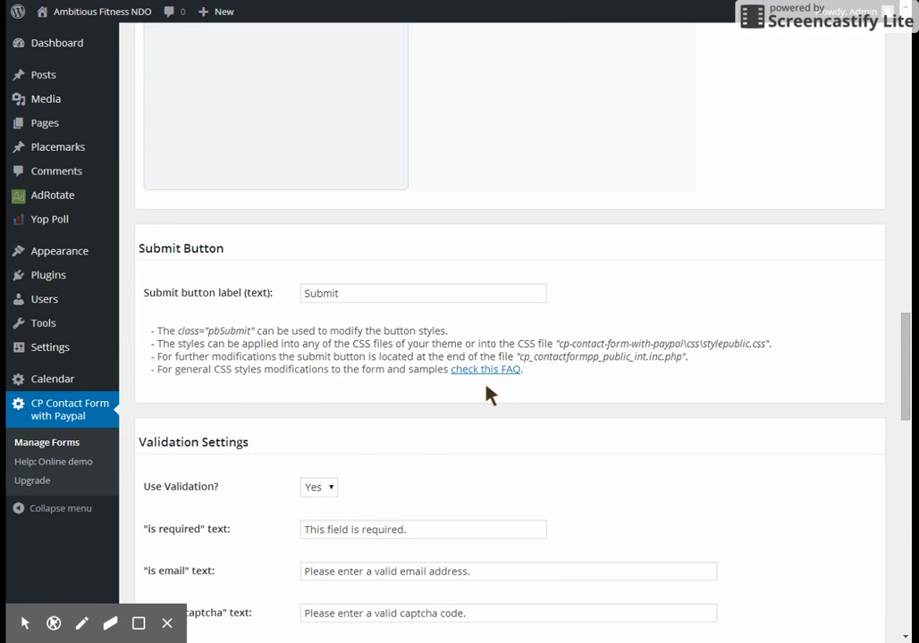
pyautogui.scroll(-3)
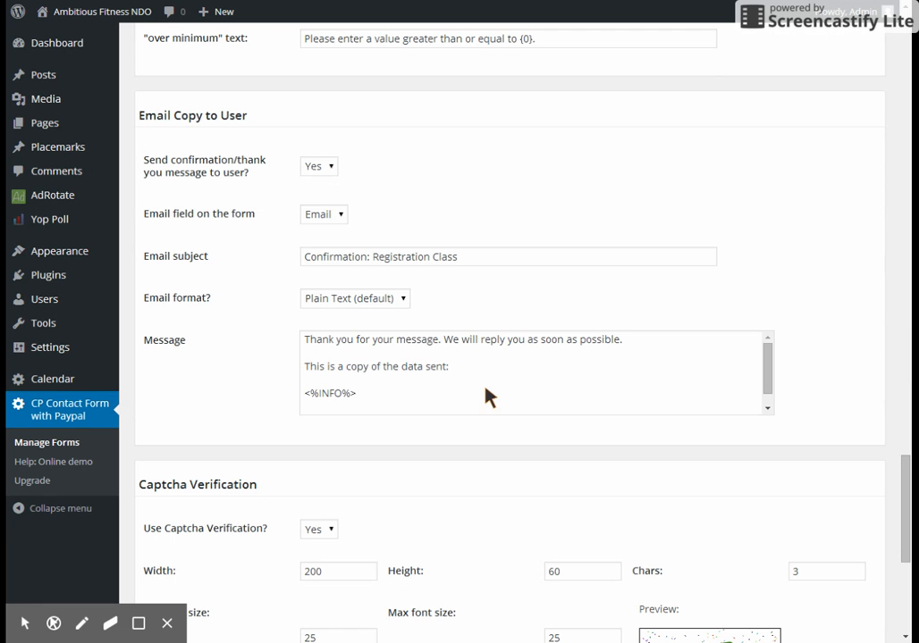
pyautogui.moveTo(253, 140)
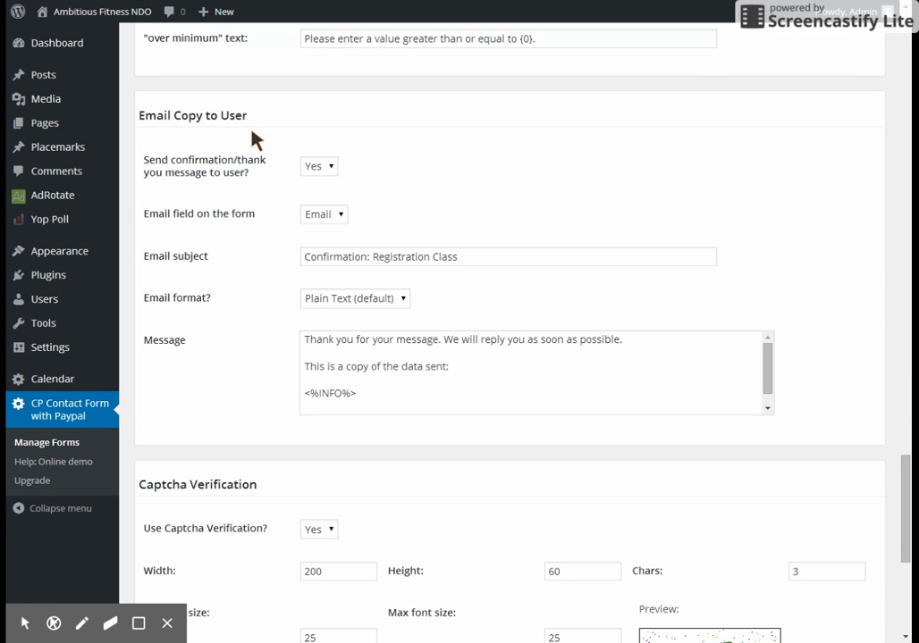
pyautogui.moveTo(432, 268)
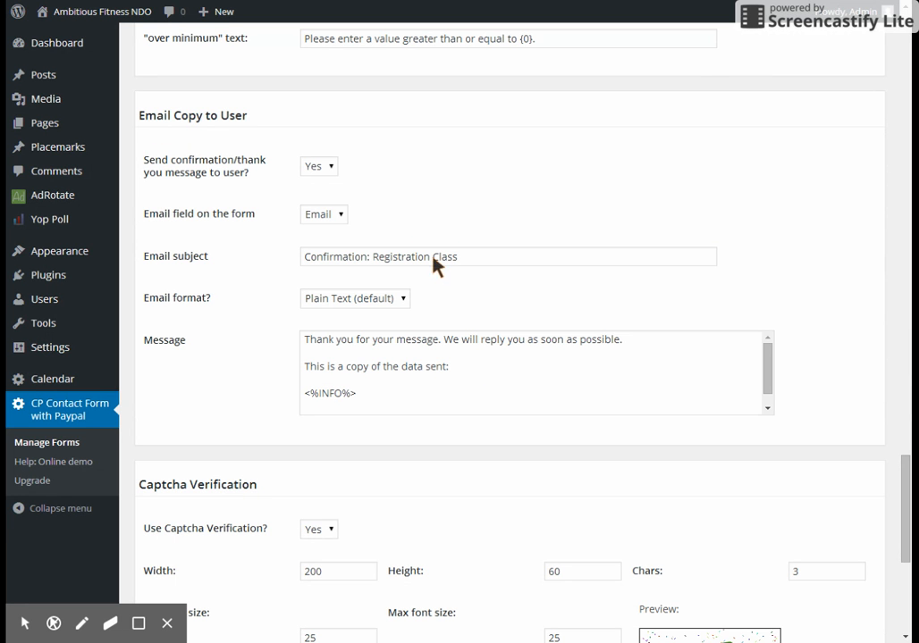
pyautogui.doubleClick(446, 256)
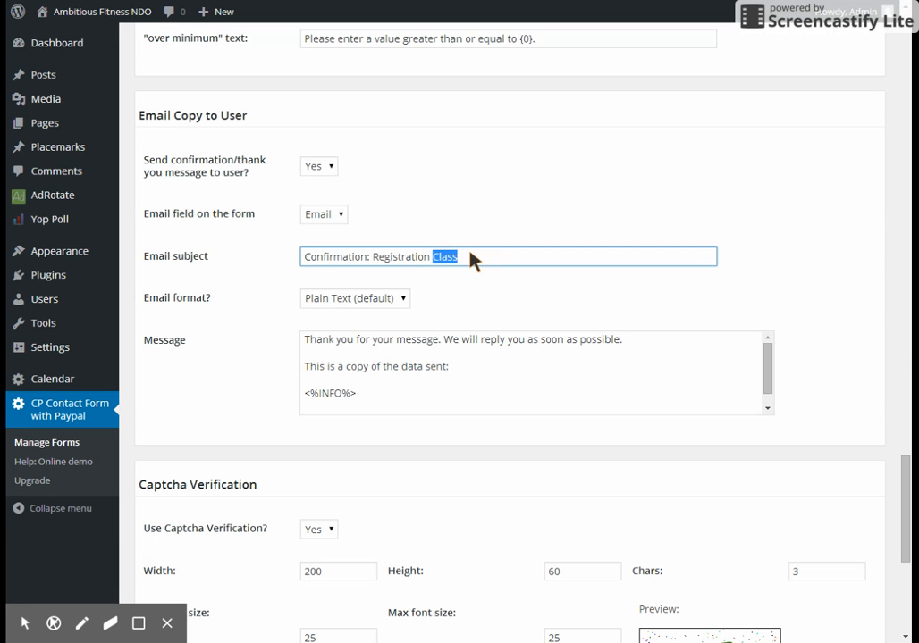
pyautogui.write('Zumba')
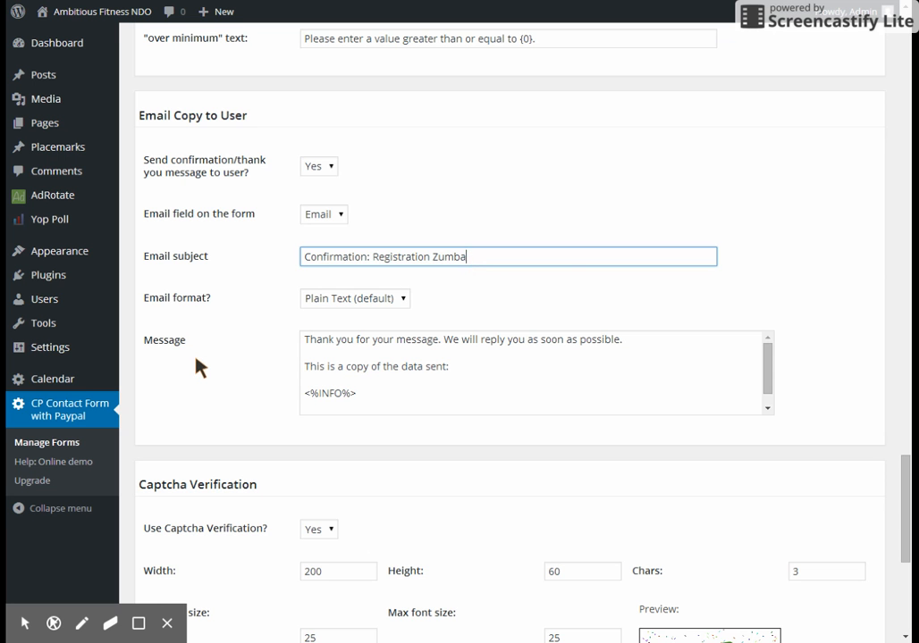
# Save the Zumba form's updated subjects, cost and product name.
pyautogui.scroll(-3)
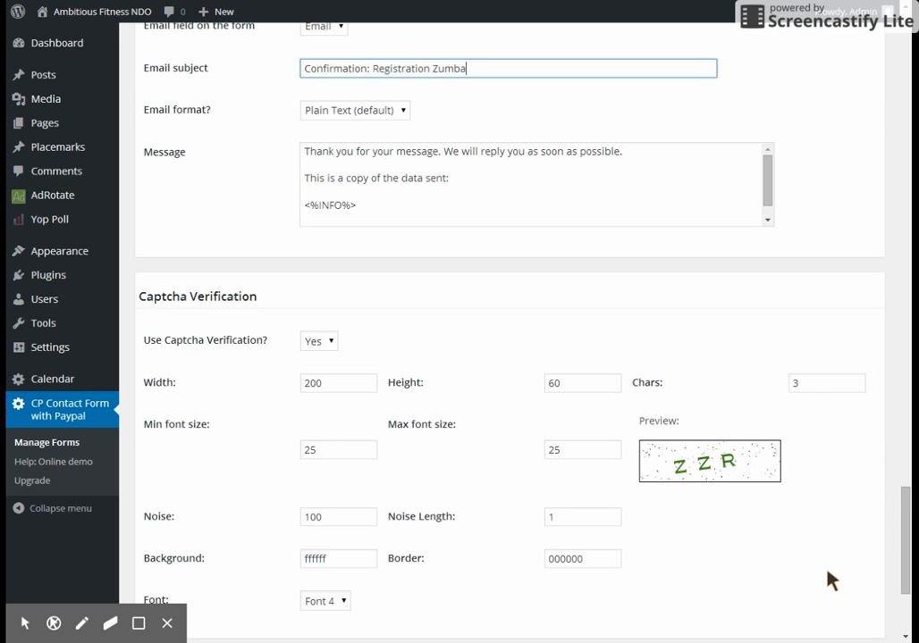
pyautogui.scroll(-3)
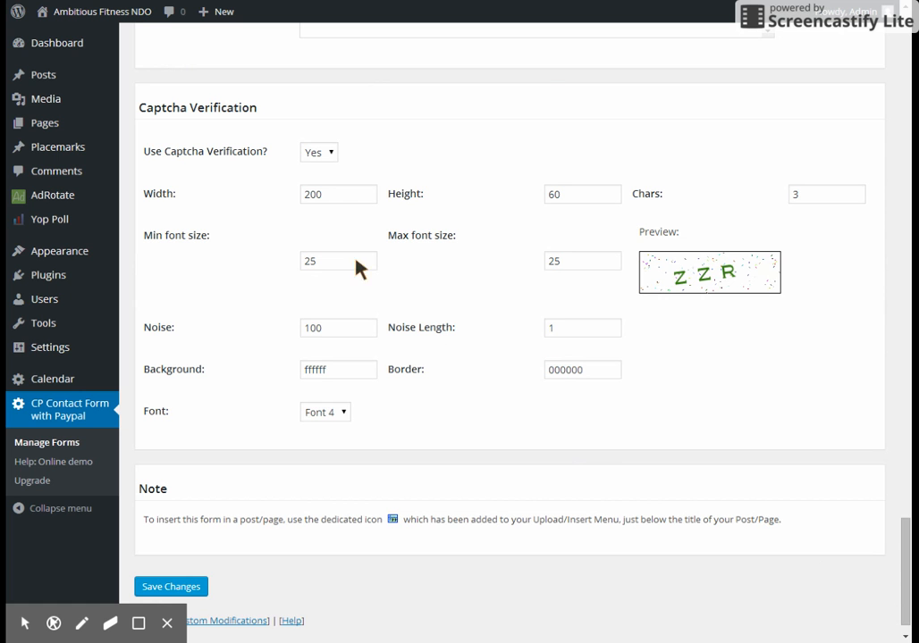
pyautogui.moveTo(690, 289)
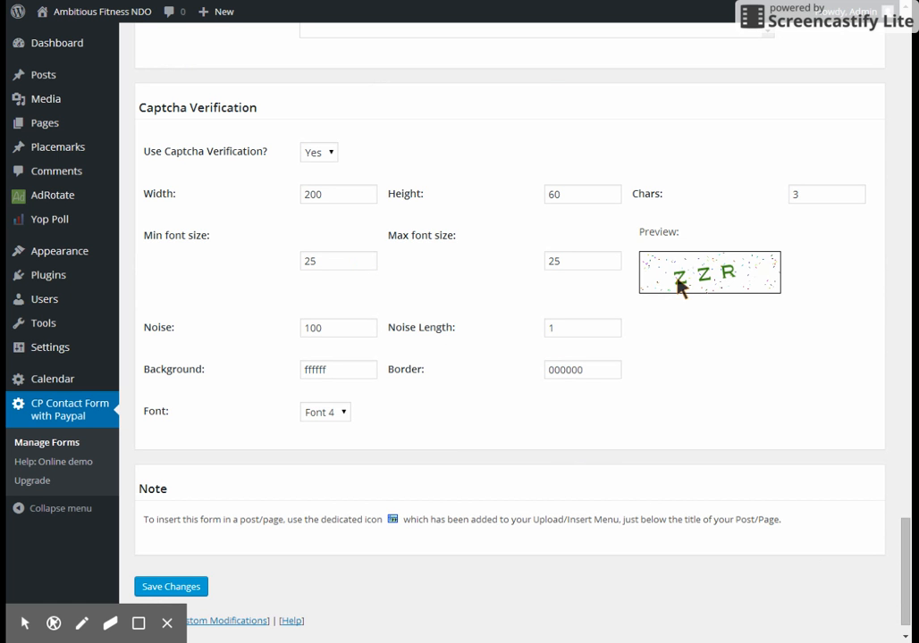
pyautogui.moveTo(702, 293)
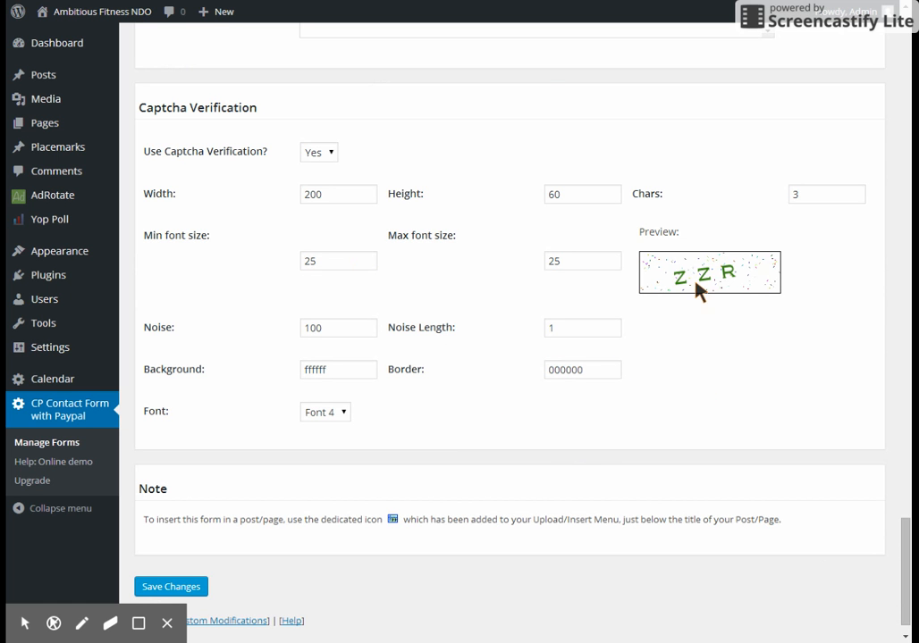
pyautogui.moveTo(737, 295)
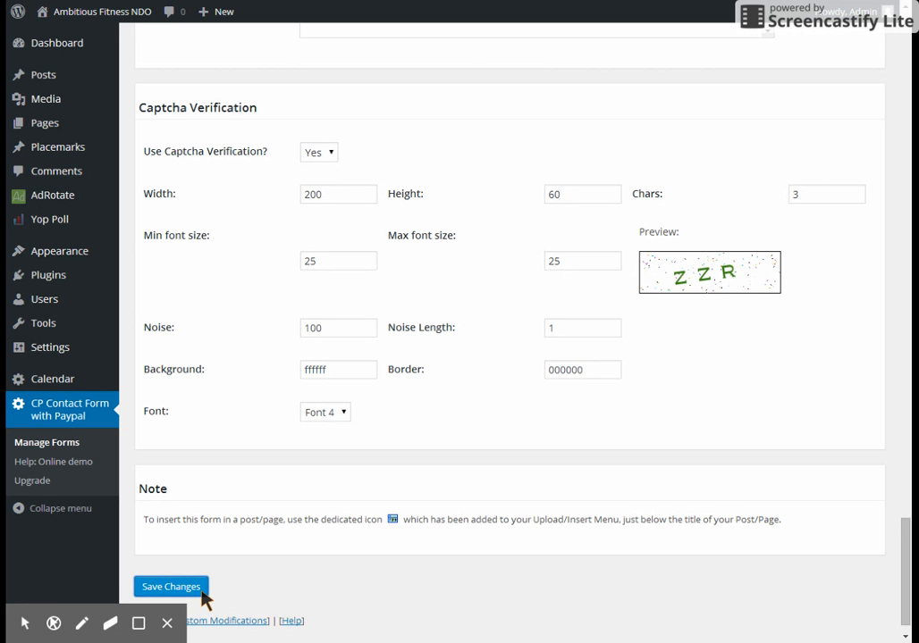
pyautogui.click(176, 588)
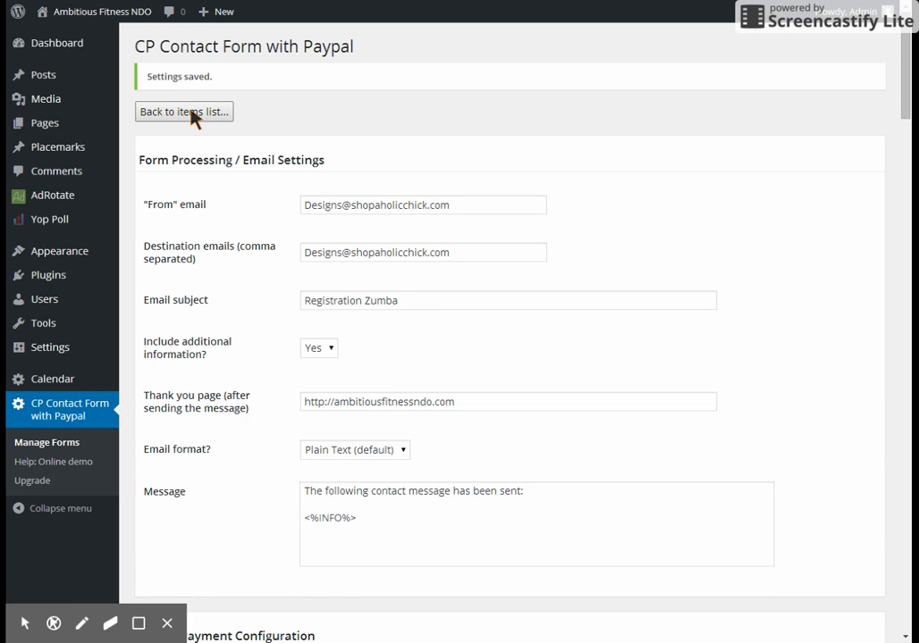
# Return to the CP Contact Form with Paypal forms list showing class and Zumba.
pyautogui.click(183, 111)
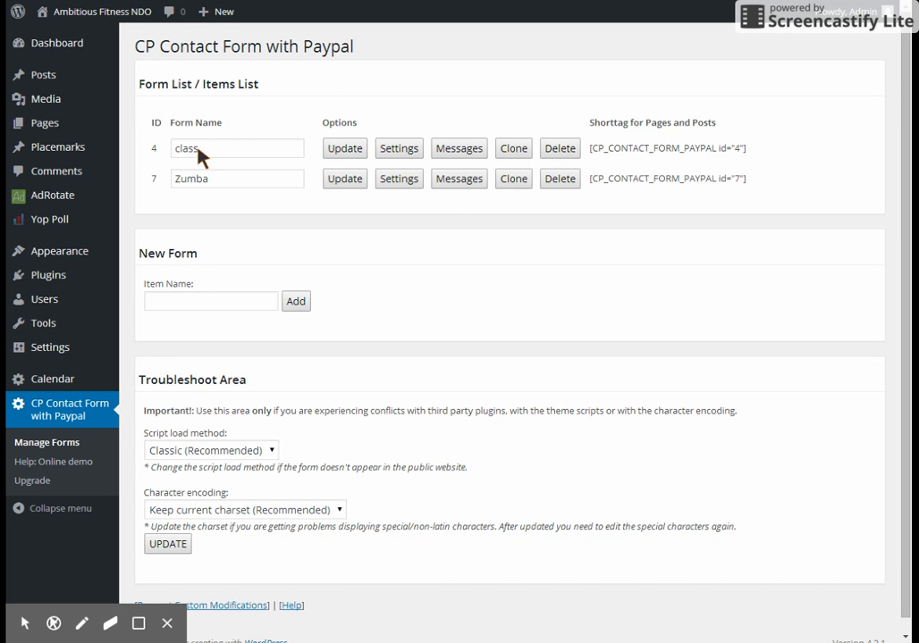
pyautogui.moveTo(389, 196)
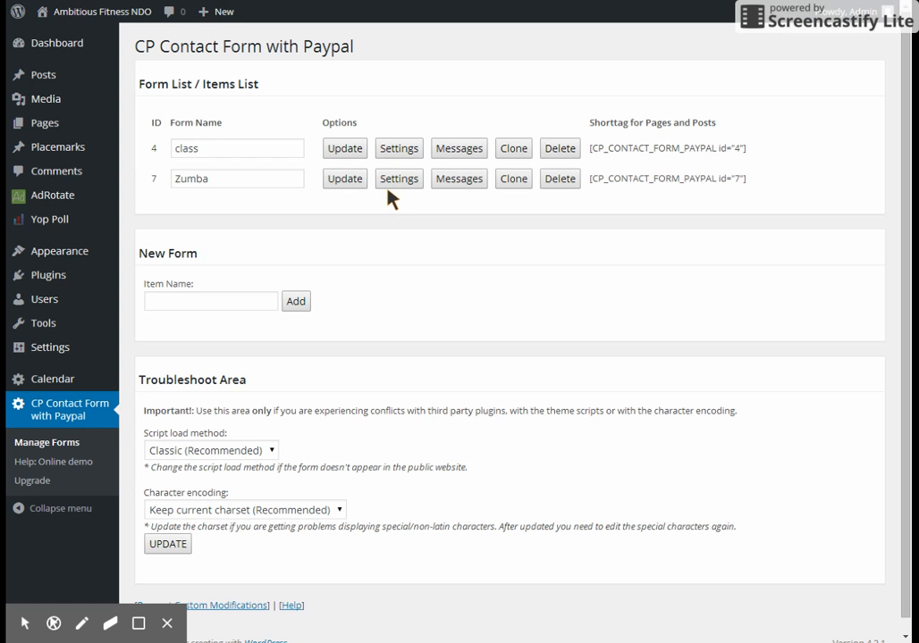
pyautogui.moveTo(688, 183)
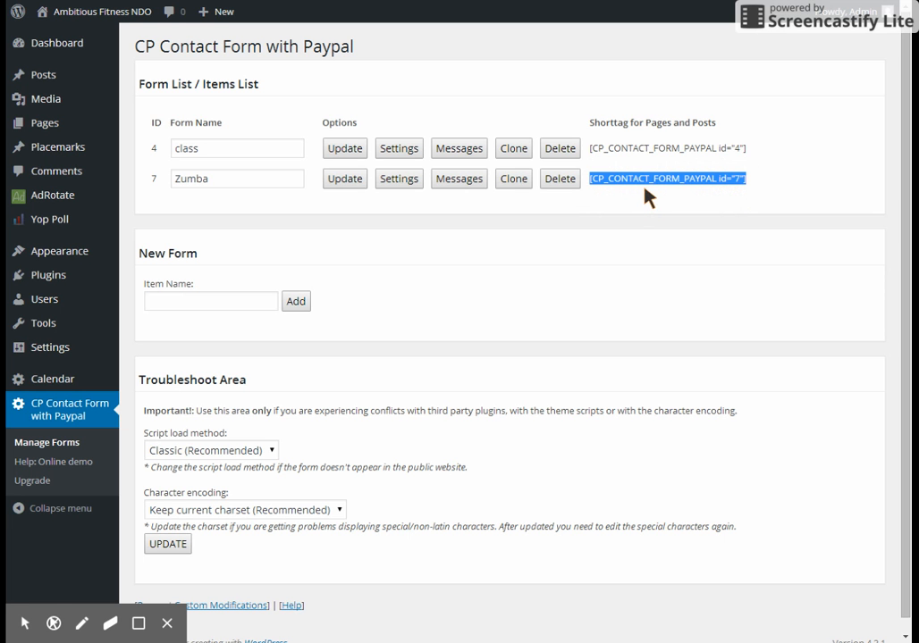
pyautogui.moveTo(43, 122)
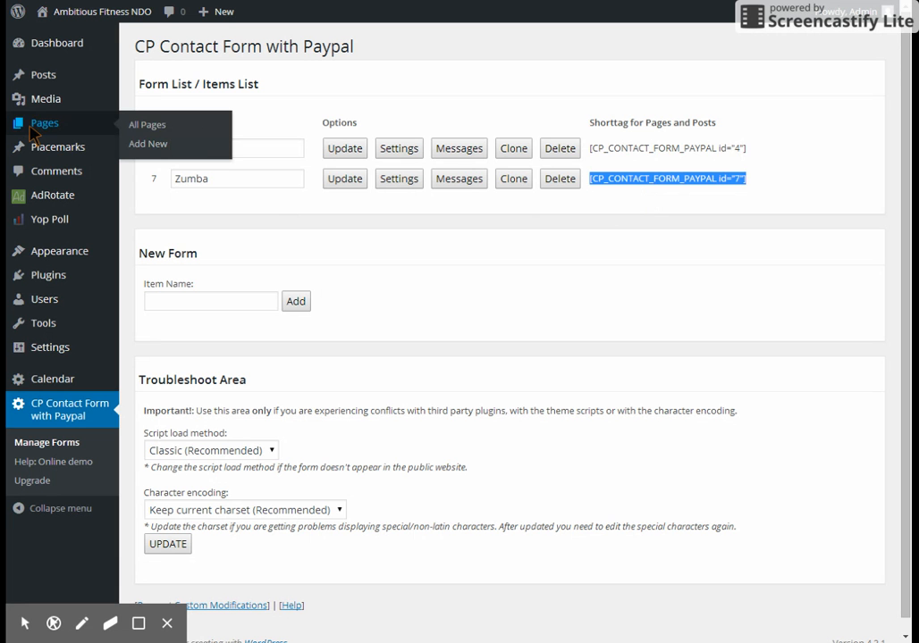
# Open the All Pages list.
pyautogui.click(43, 122)
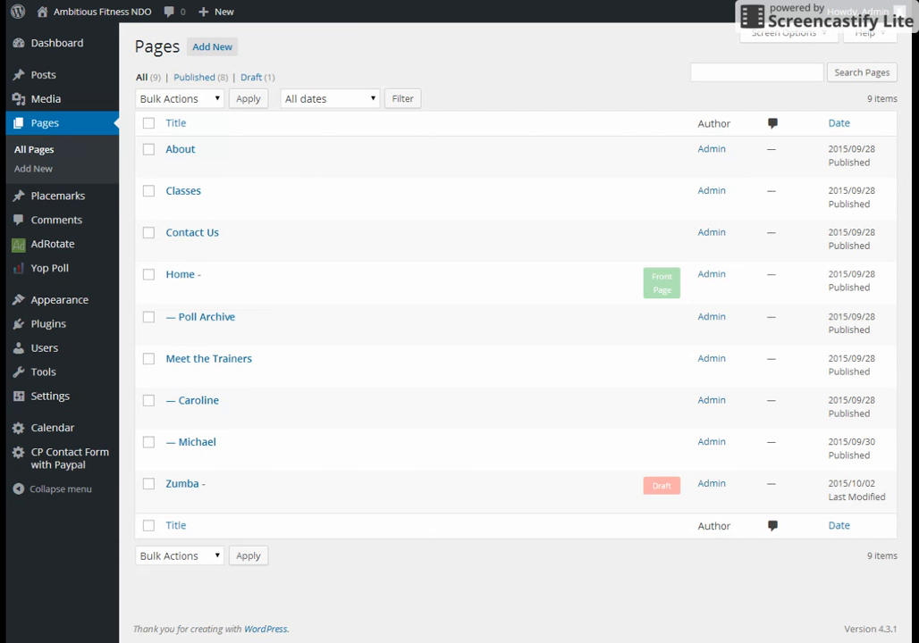
pyautogui.moveTo(184, 484)
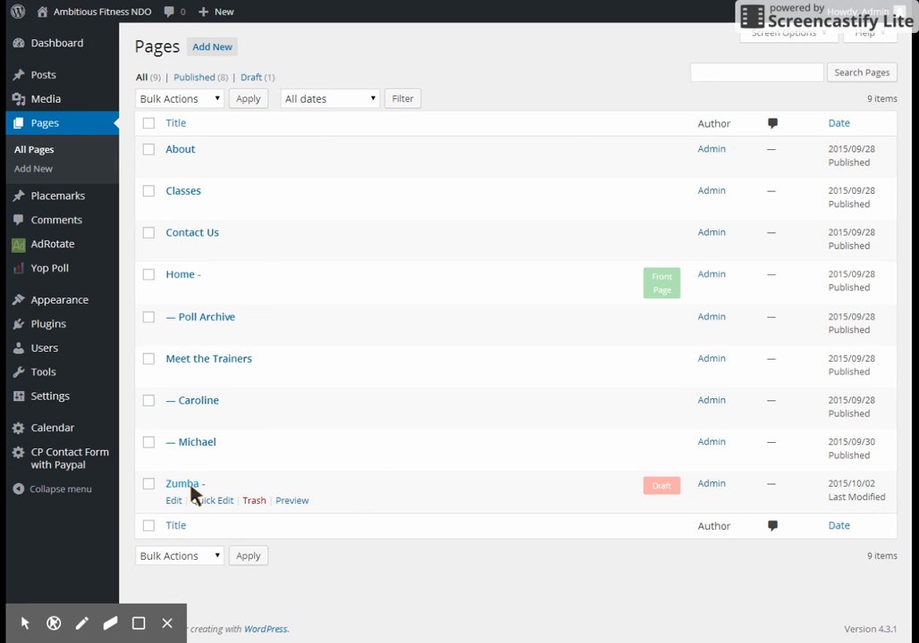
pyautogui.moveTo(176, 496)
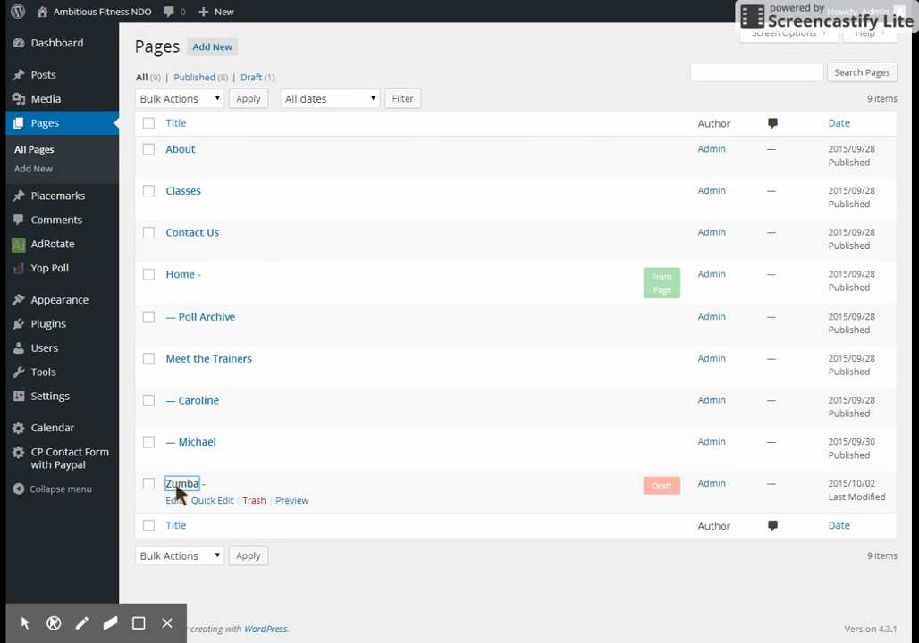
# Open the Zumba draft page and type text on why people want the class, benefits, time.
pyautogui.click(172, 500)
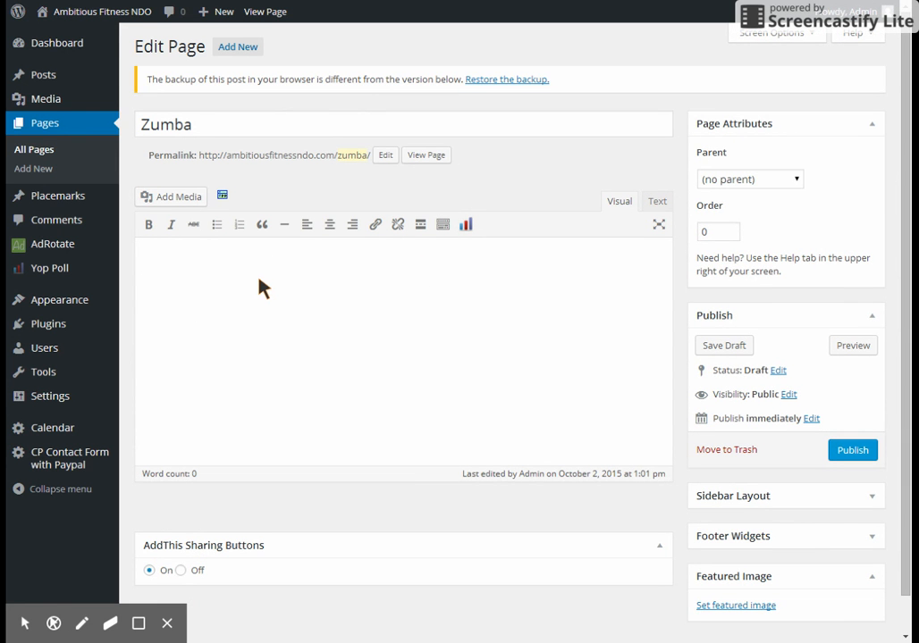
pyautogui.write('why people want tot ake this ca')
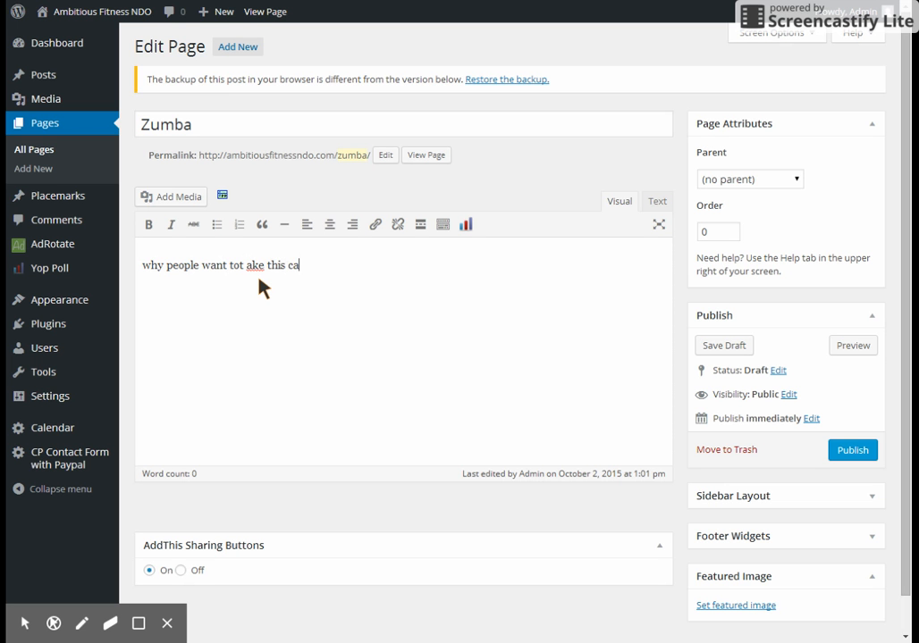
pyautogui.write('lass, b')
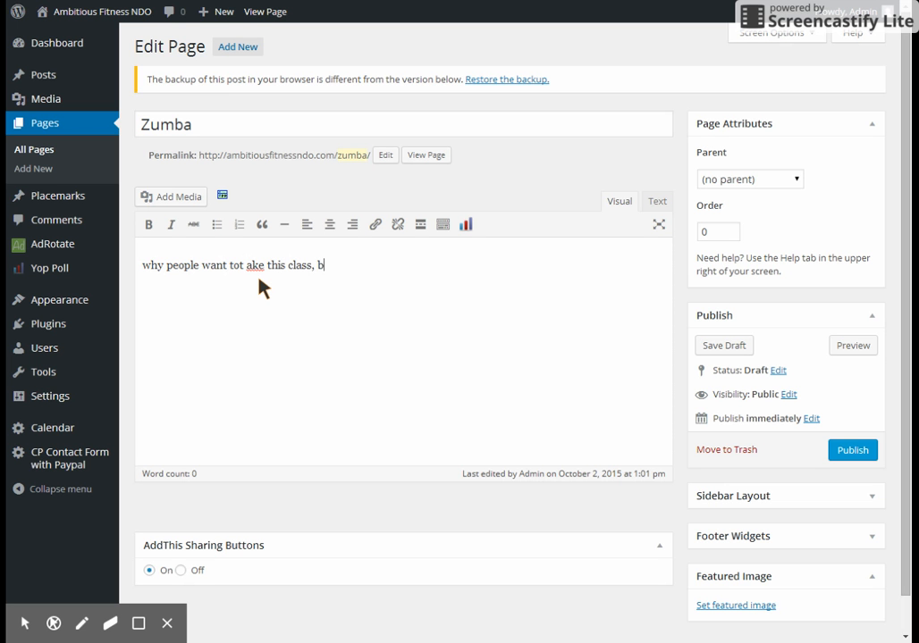
pyautogui.write('enefits')
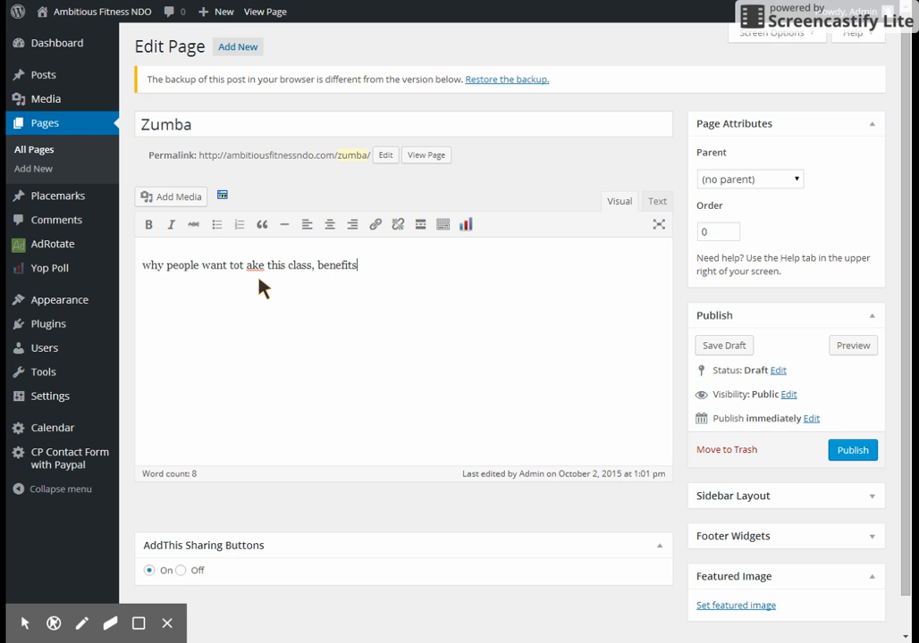
pyautogui.write('time')
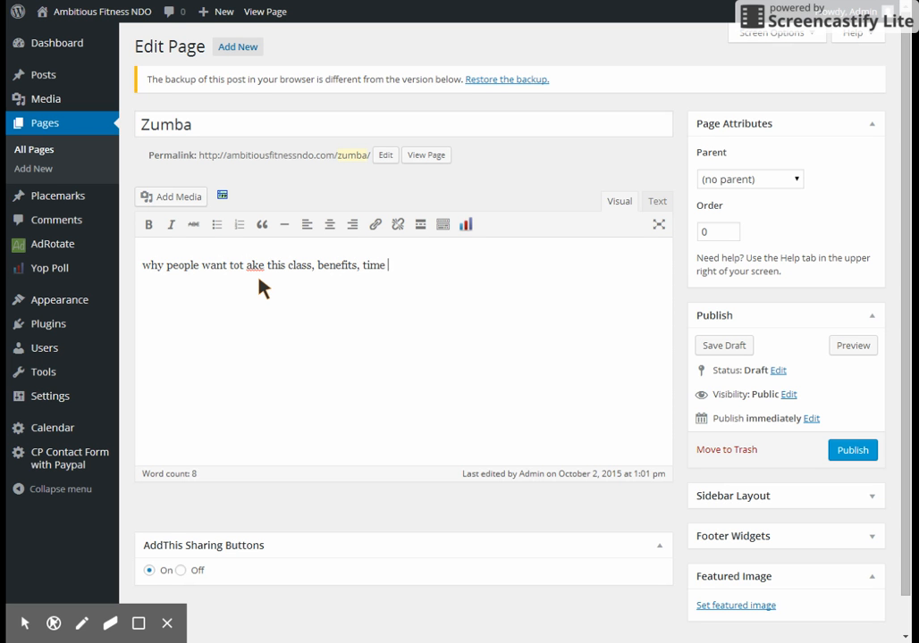
pyautogui.write('the informaiton teache')
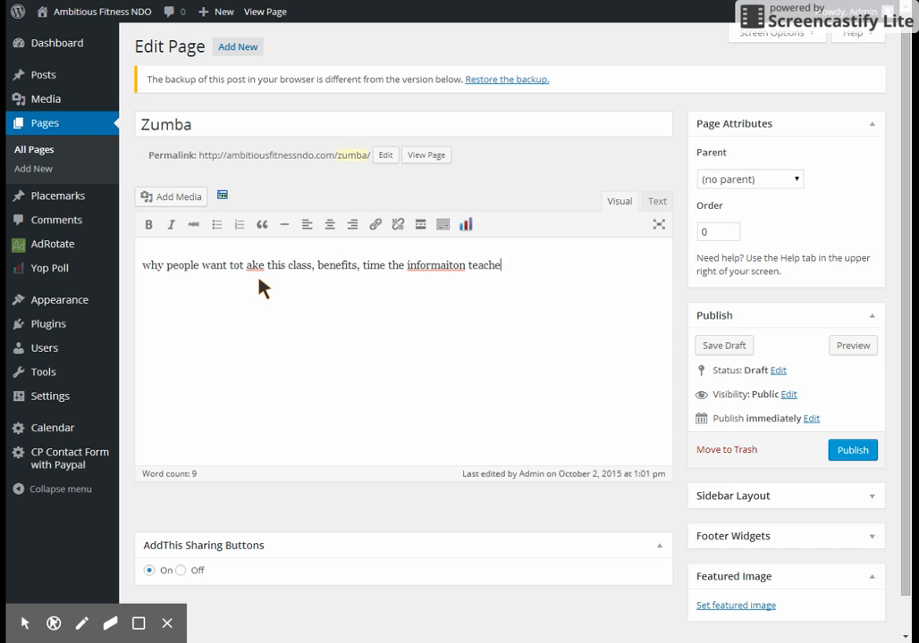
pyautogui.write('r....')
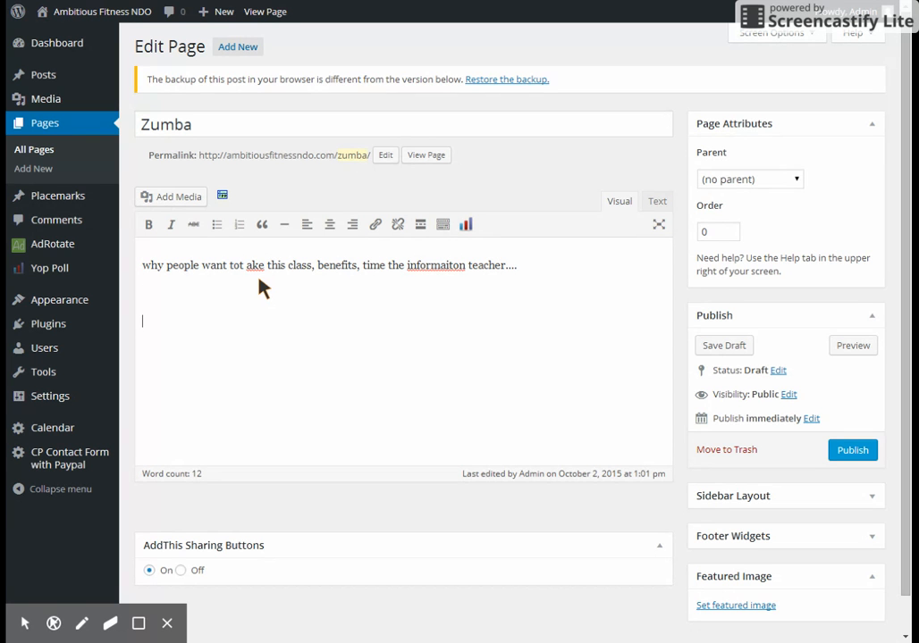
# Add the line 'To signup complete this form with your name in the message and phone number'.
pyautogui.write('To signup online pleasecomp')
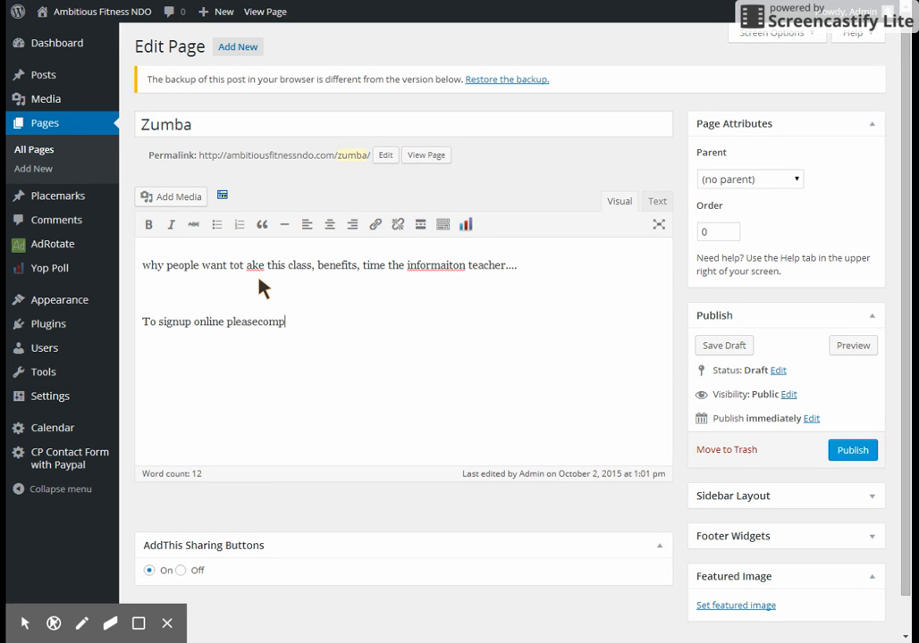
pyautogui.write('et')
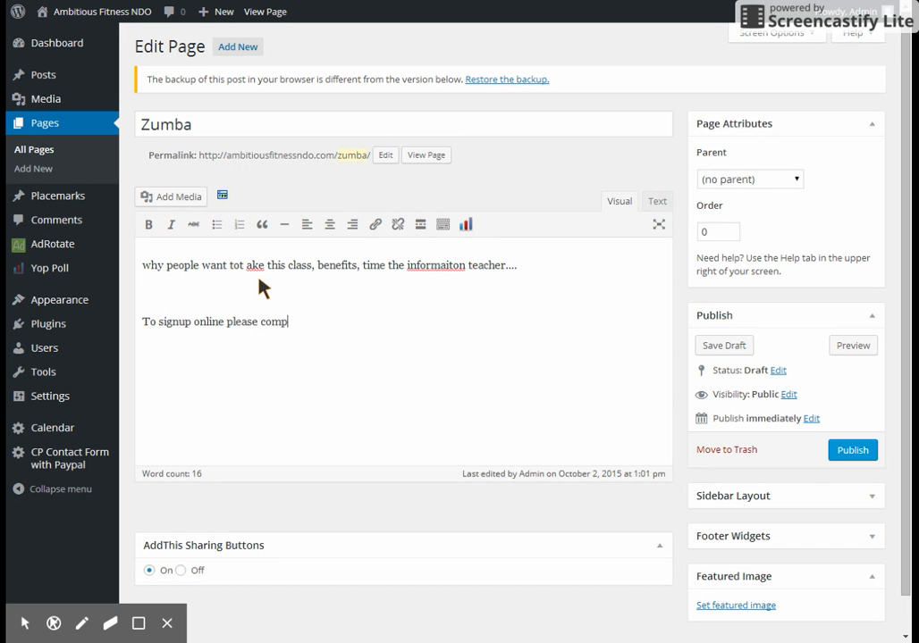
pyautogui.write('ete this form with')
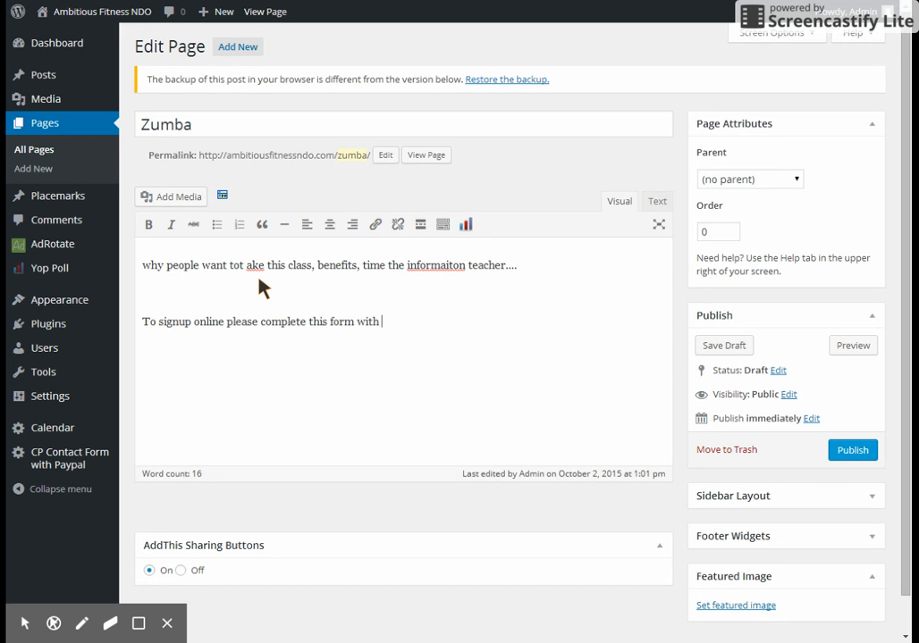
pyautogui.write('your name in t')
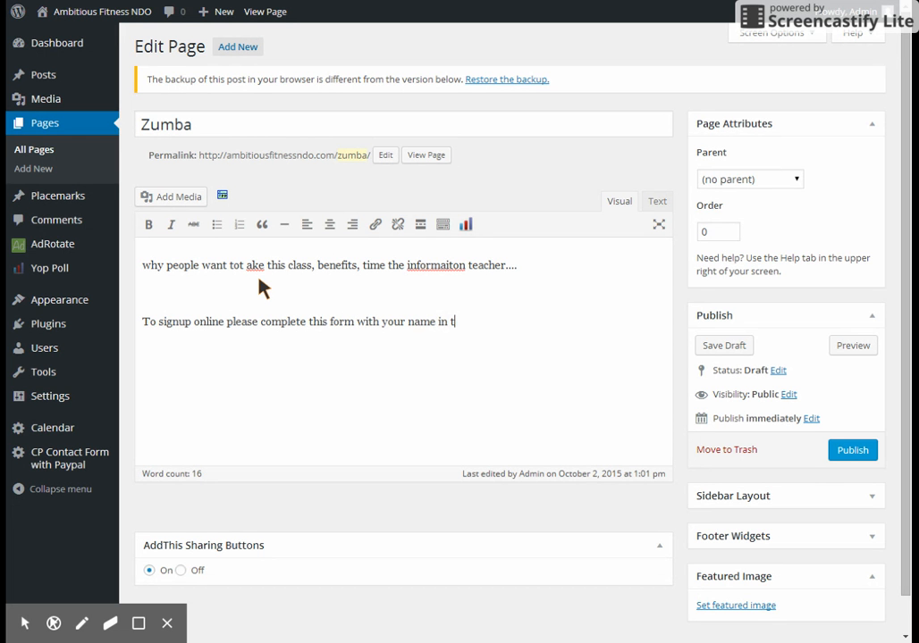
pyautogui.write('he')
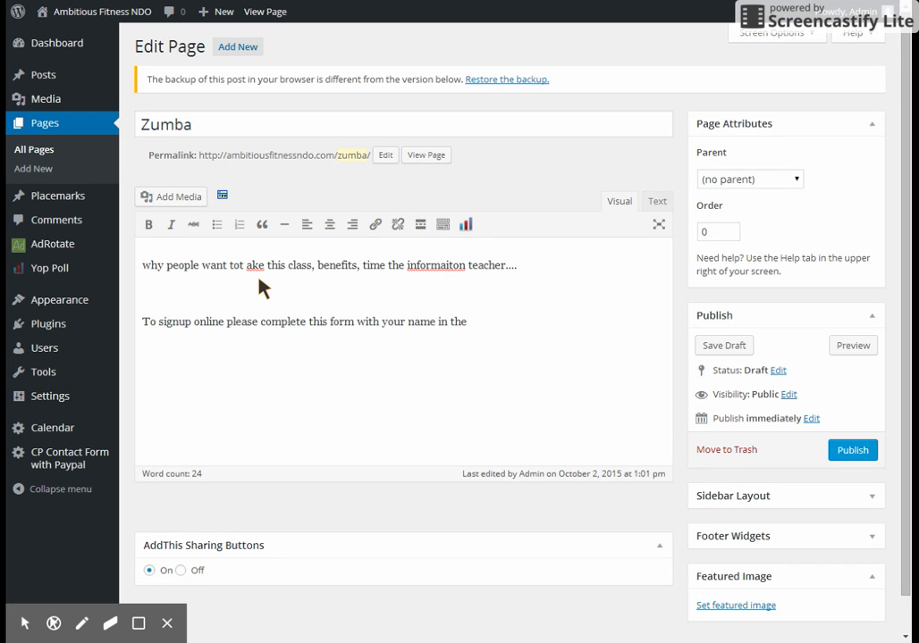
pyautogui.write('message and phoe')
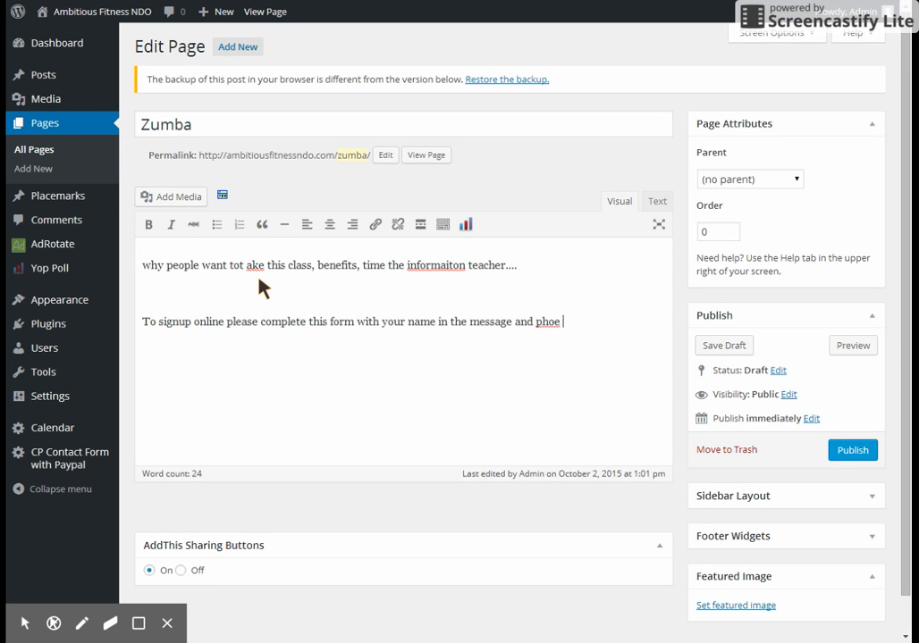
pyautogui.write('number')
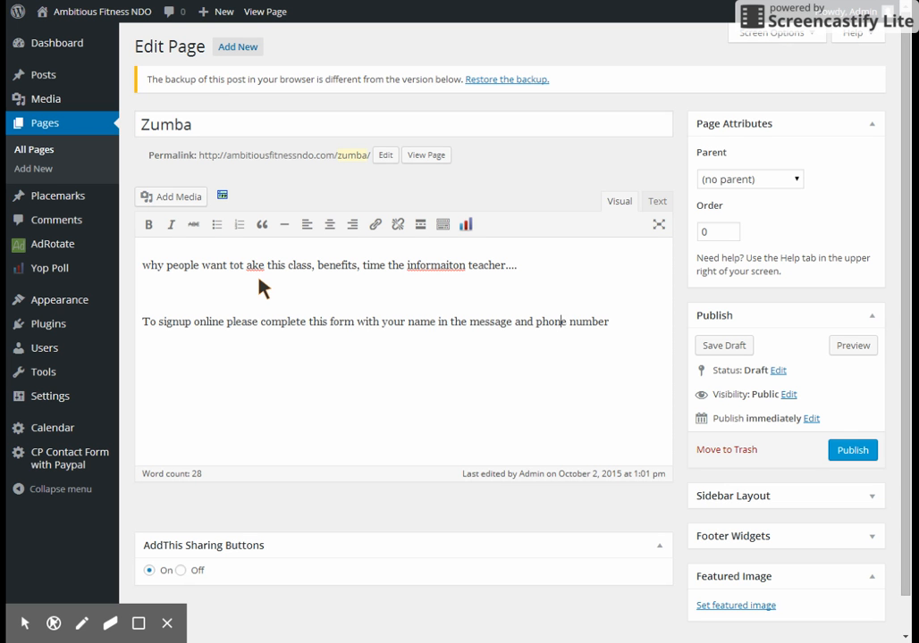
pyautogui.moveTo(347, 323)
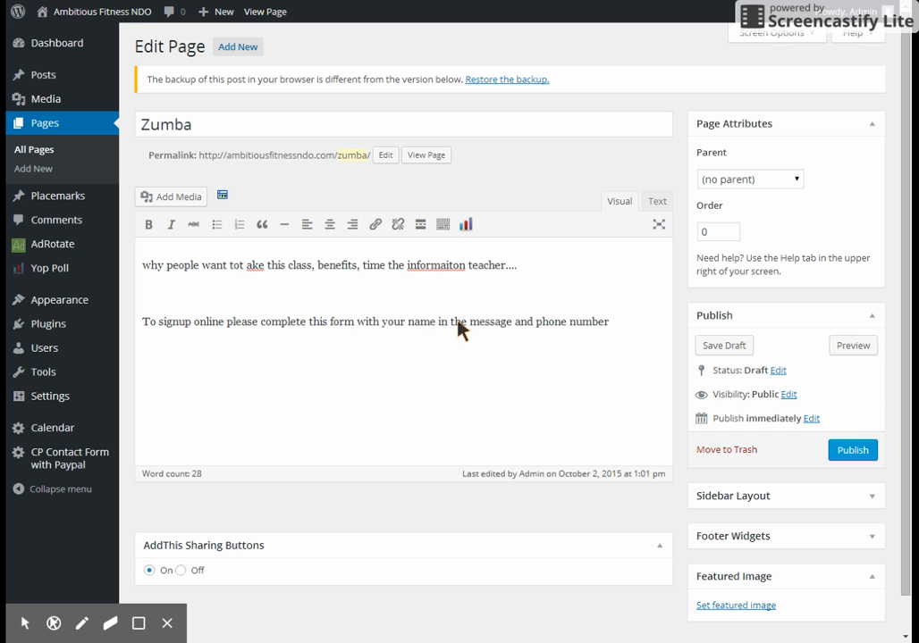
pyautogui.moveTo(499, 337)
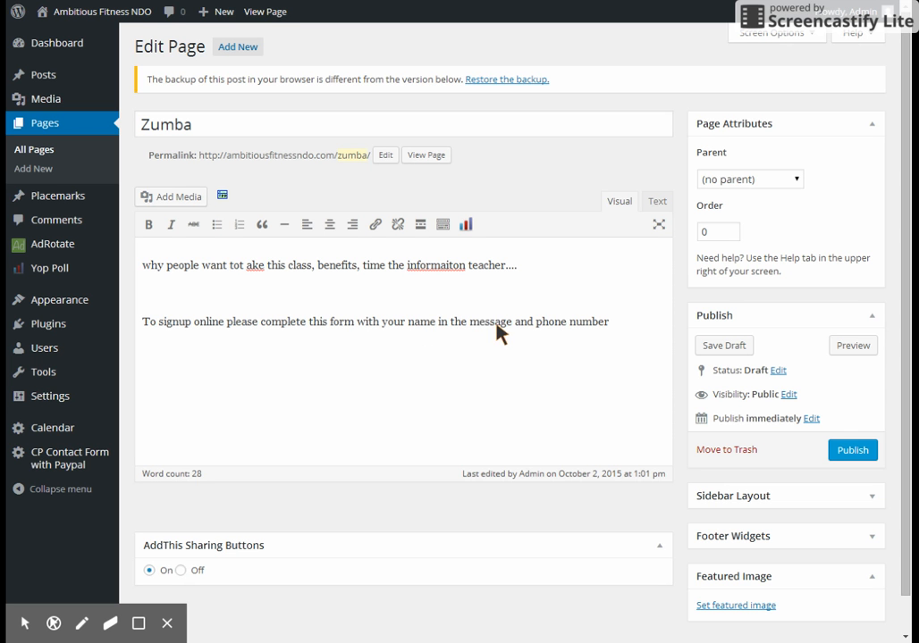
# Start a new line after the sign-up sentence for the form shortcode.
pyautogui.moveTo(391, 321); pyautogui.dragTo(607, 322)
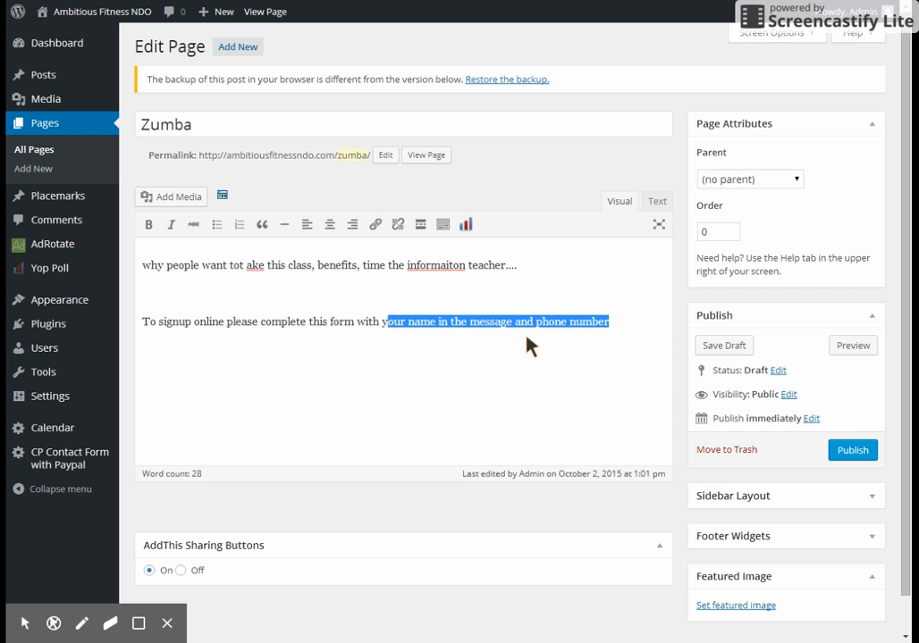
pyautogui.click(616, 324)
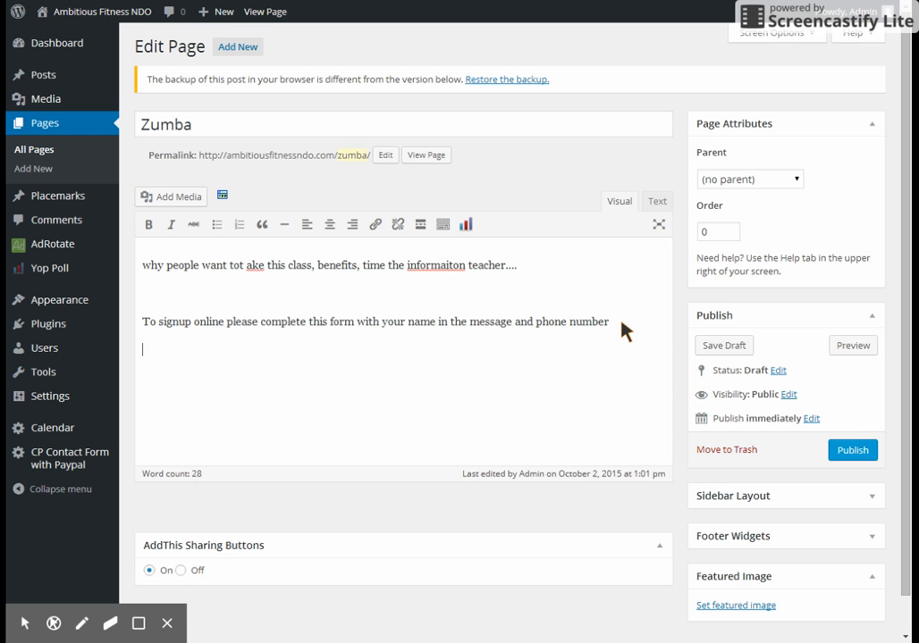
pyautogui.moveTo(537, 356)
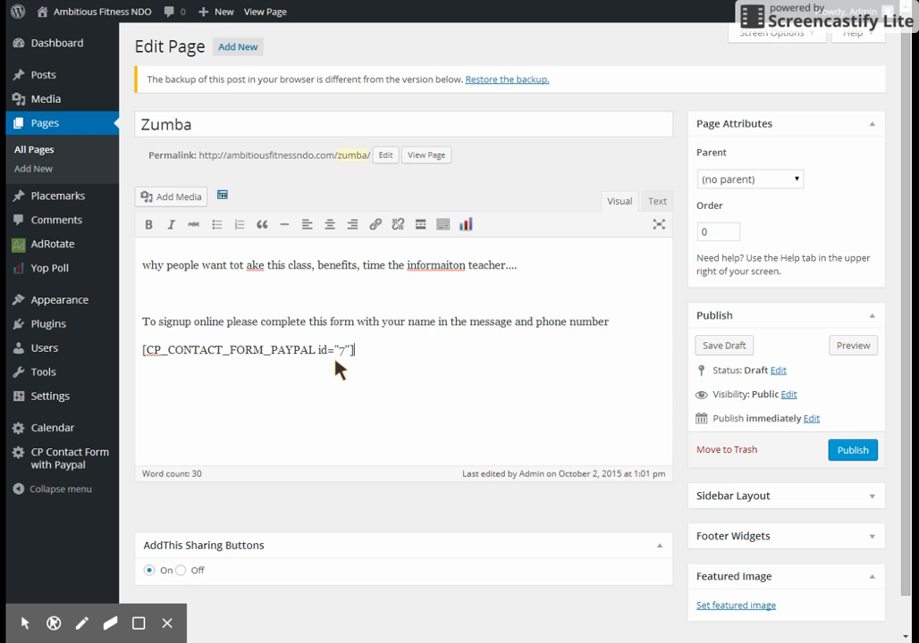
pyautogui.moveTo(342, 365)
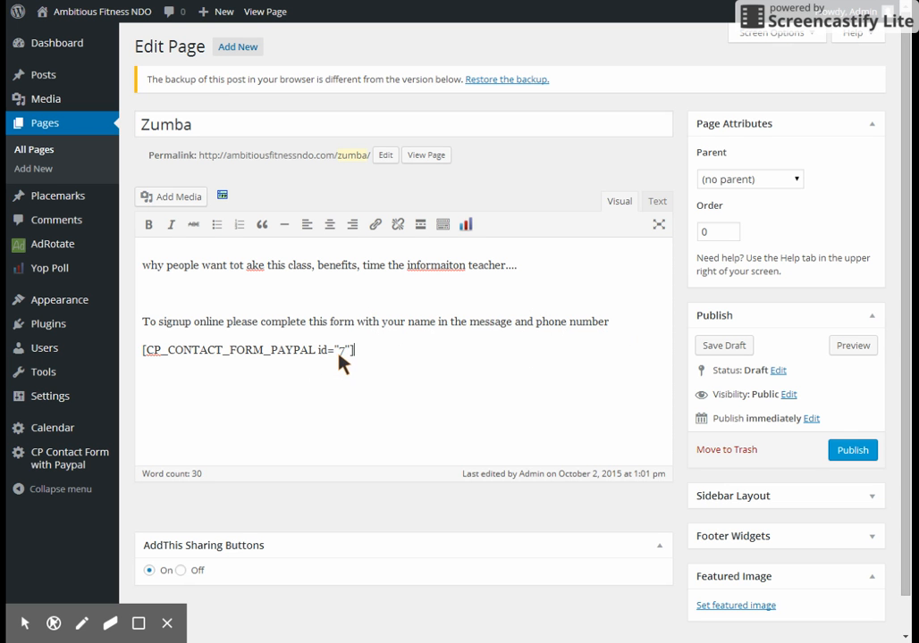
pyautogui.moveTo(503, 380)
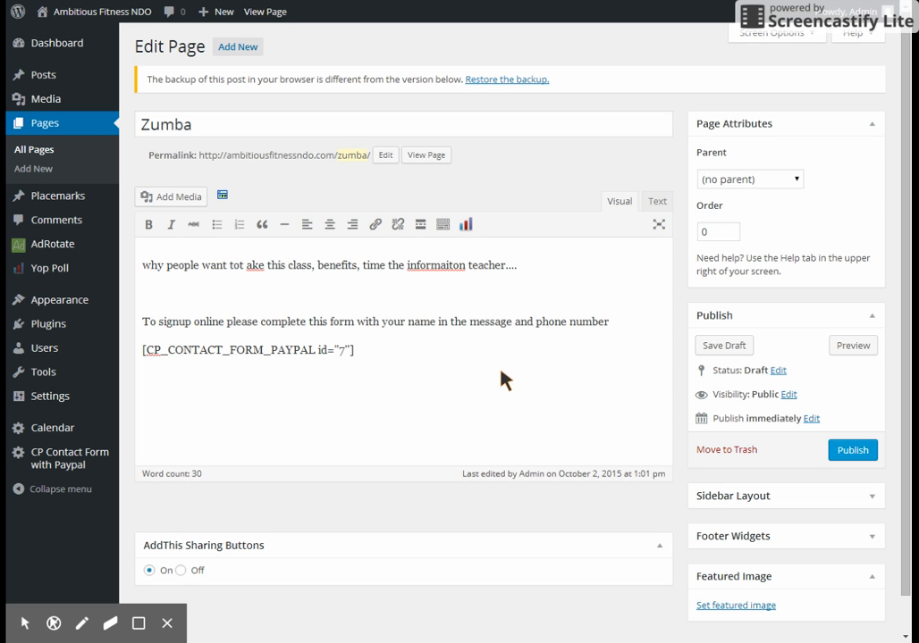
pyautogui.moveTo(619, 336)
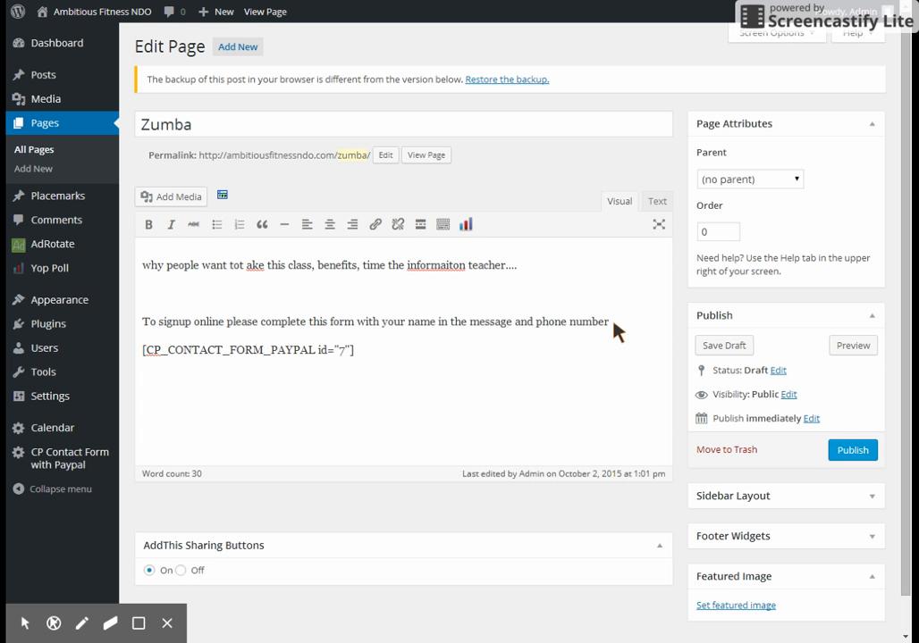
pyautogui.moveTo(149, 368)
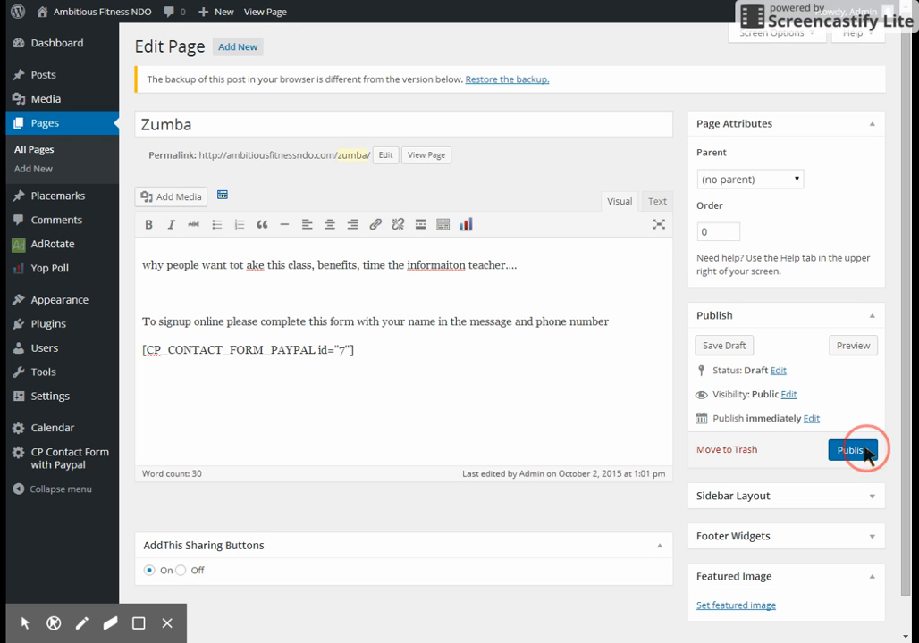
# Publish the Zumba page and update it with Classes as its parent.
pyautogui.click(850, 449)
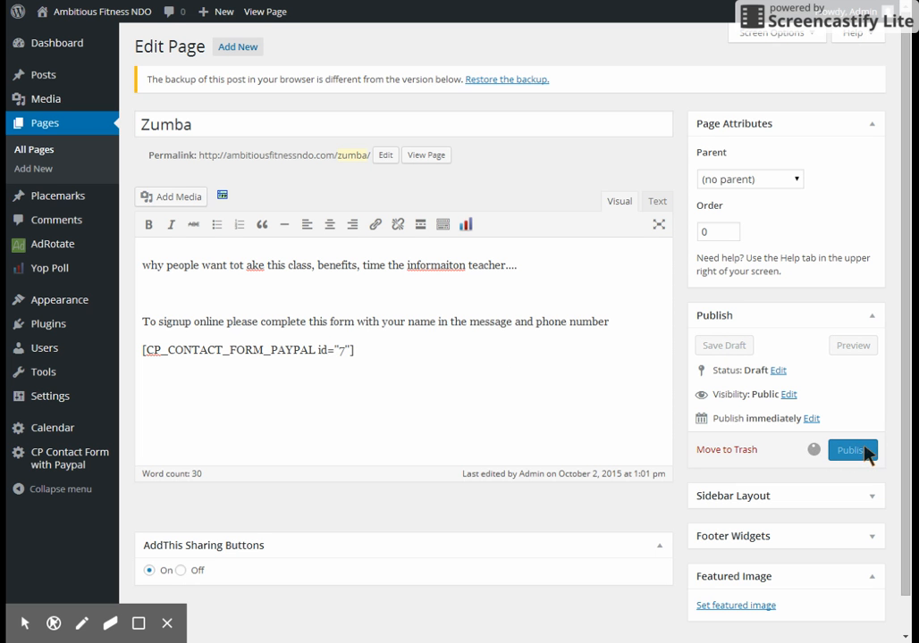
pyautogui.click(856, 450)
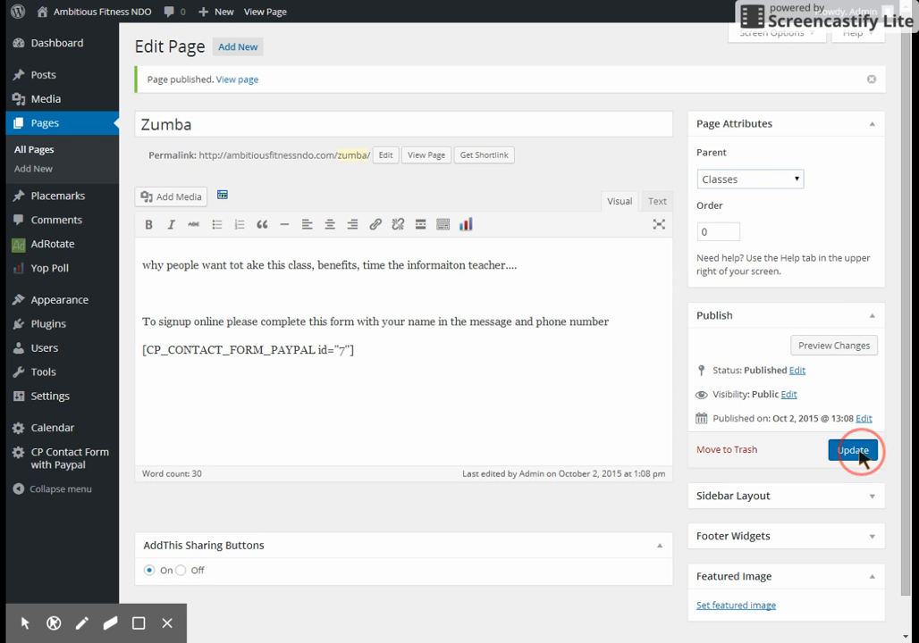
pyautogui.click(852, 450)
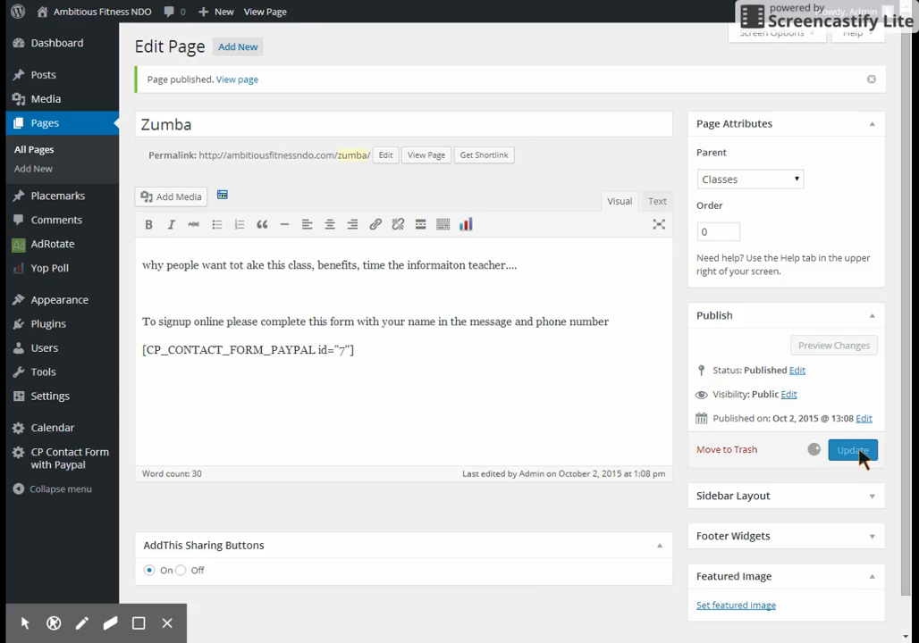
pyautogui.click(851, 450)
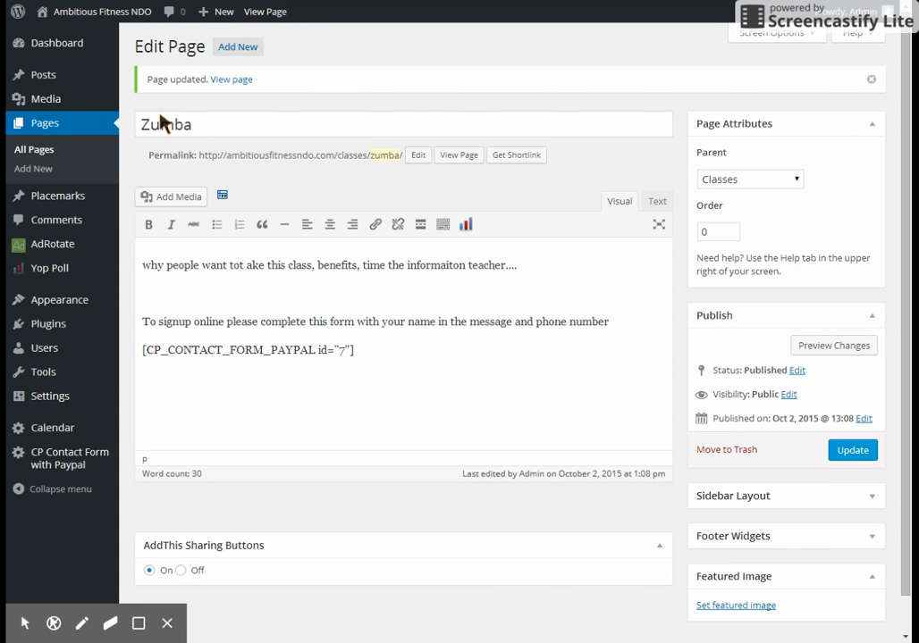
pyautogui.moveTo(230, 83)
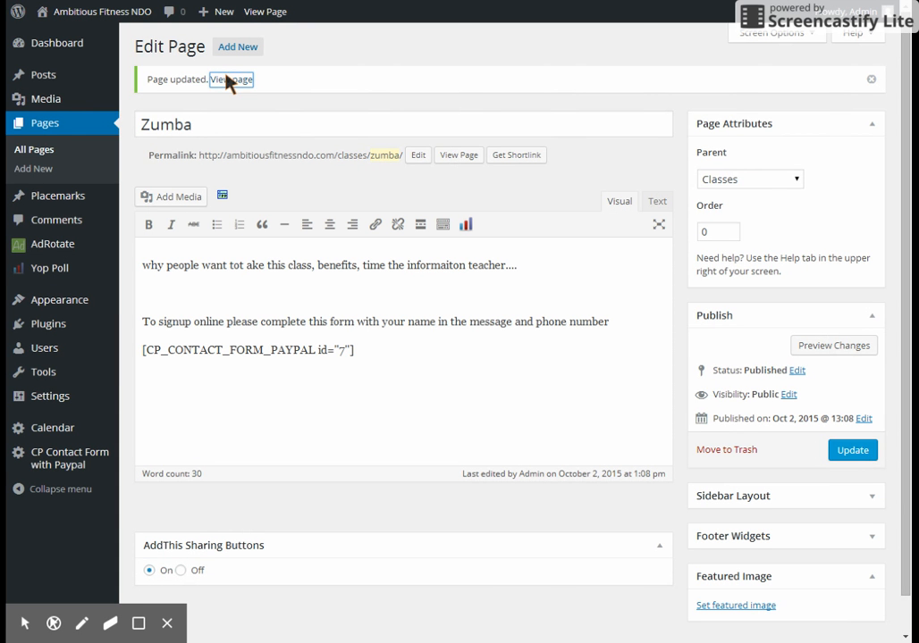
# View the live Zumba page showing the sign-up sentence and contact form.
pyautogui.click(231, 79)
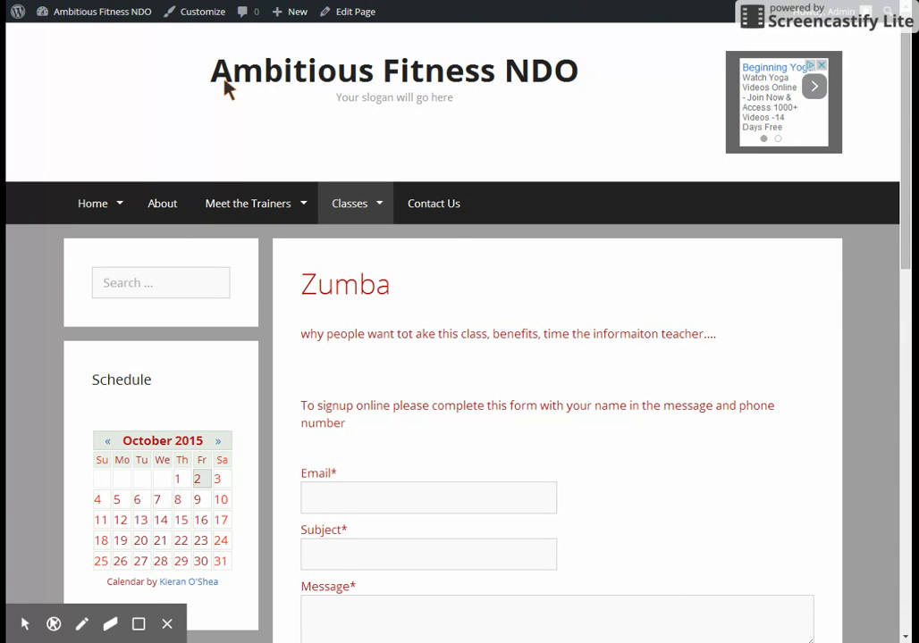
pyautogui.moveTo(231, 85)
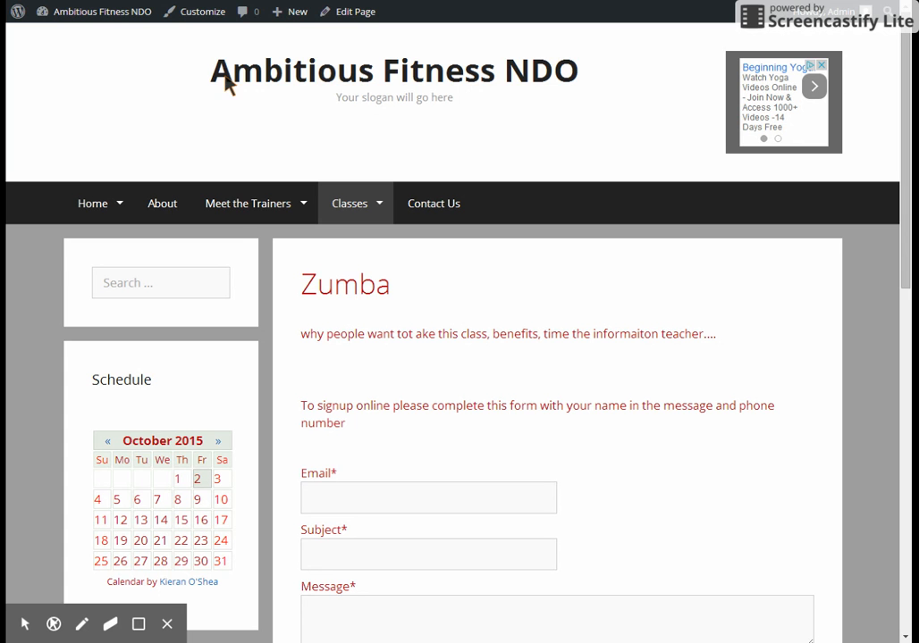
pyautogui.moveTo(497, 344)
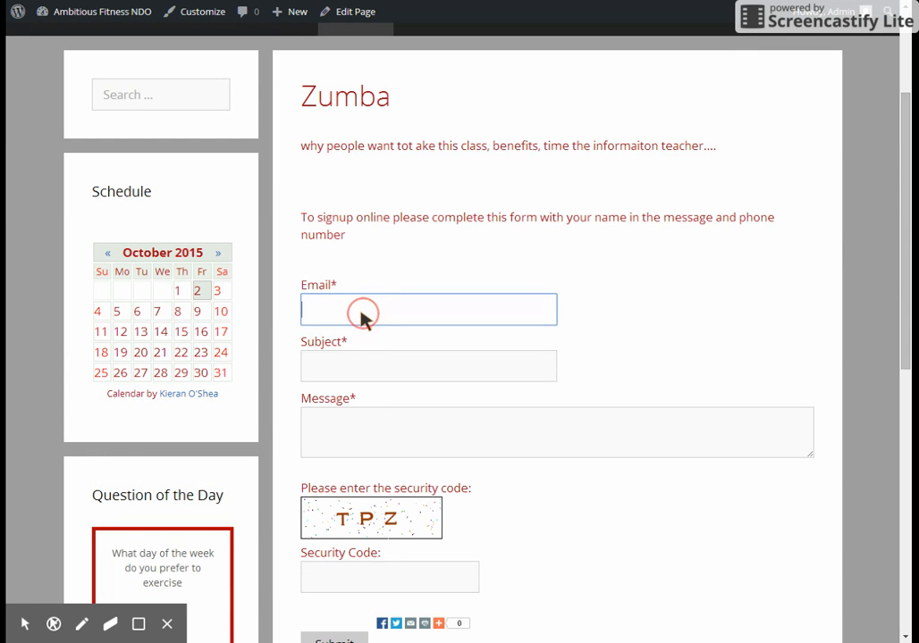
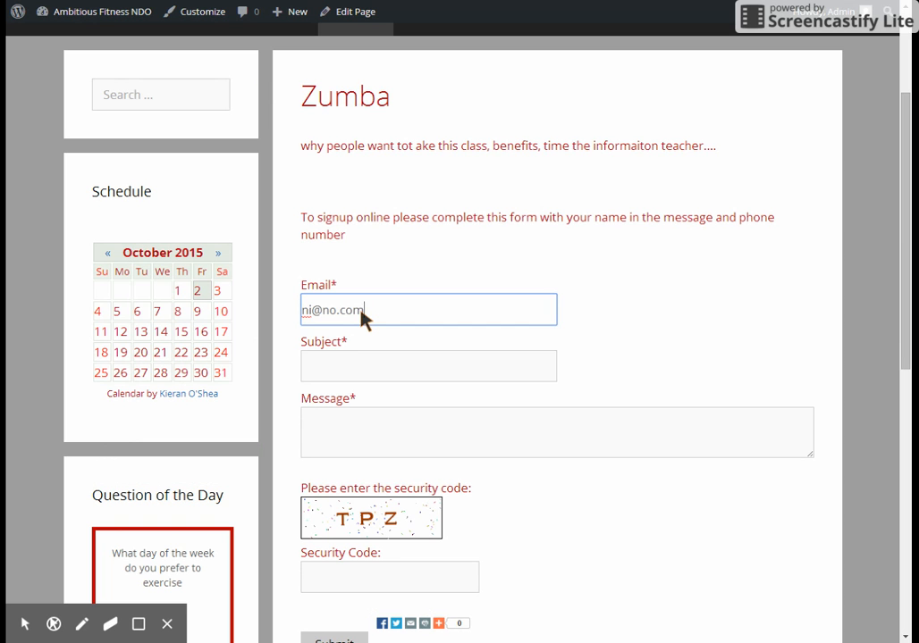
# Submit the Zumba form with subject 'sign up', a name message and security code 'tpz'.
pyautogui.click(428, 365)
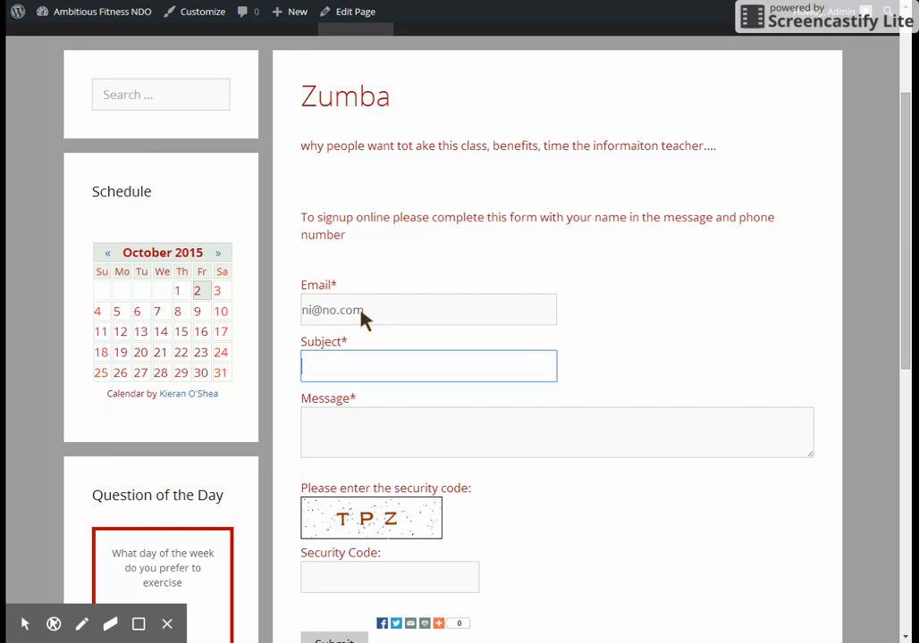
pyautogui.write('sign up')
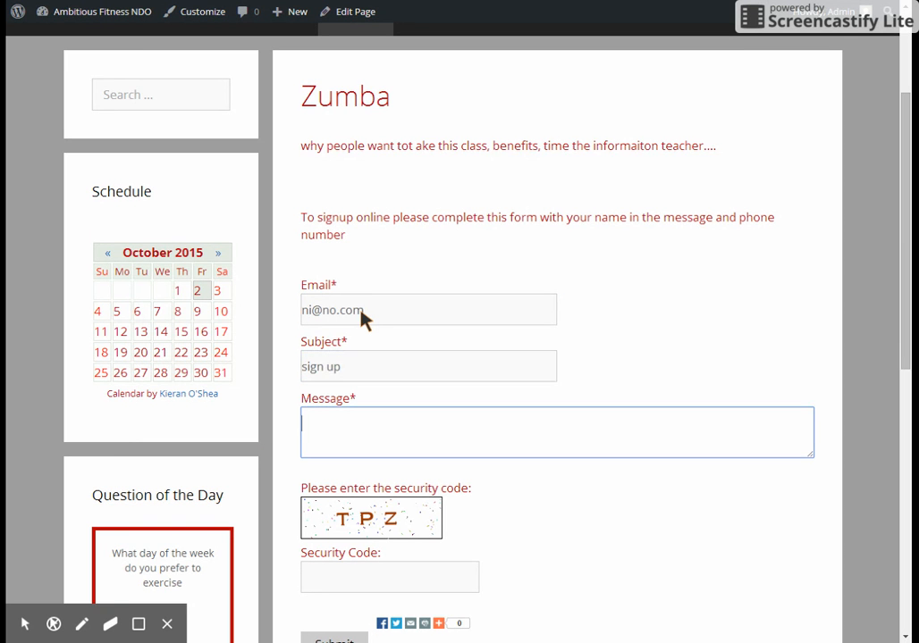
pyautogui.write('my name phone')
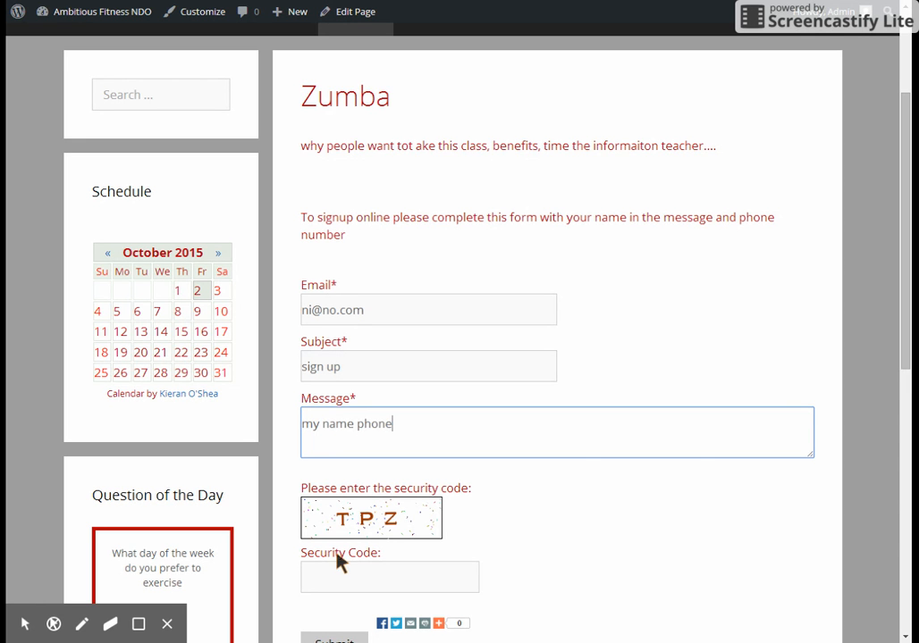
pyautogui.click(388, 576)
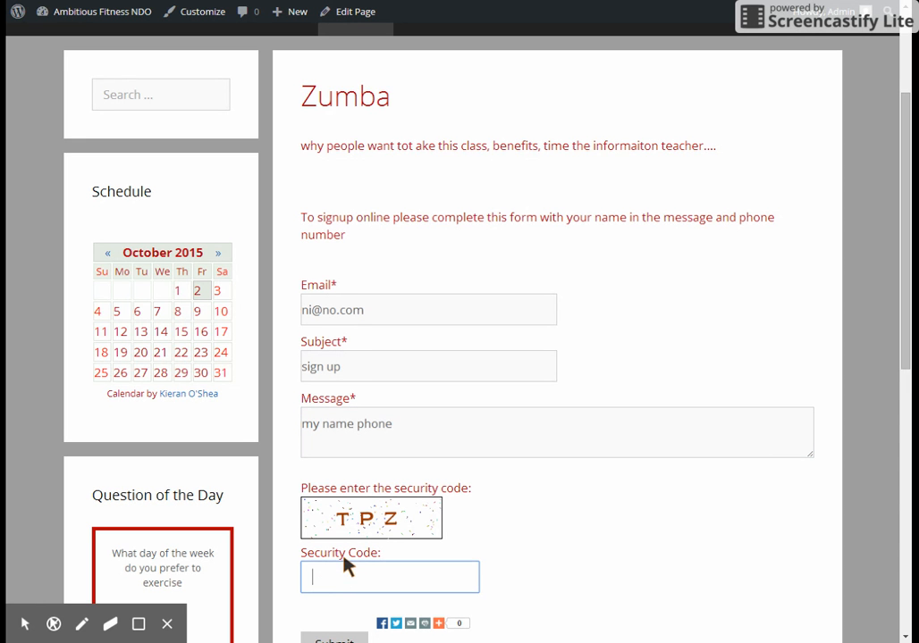
pyautogui.write('tpz')
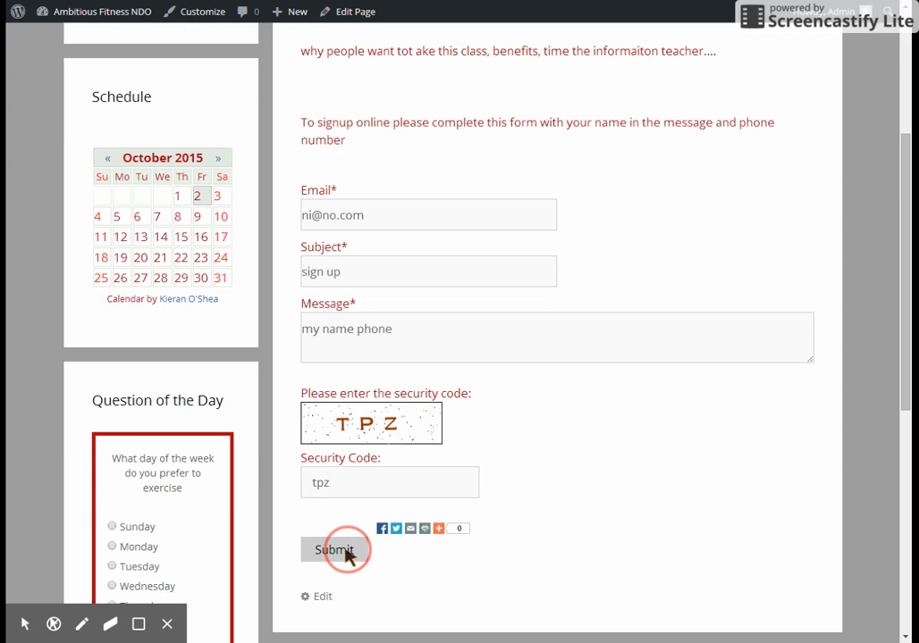
pyautogui.click(336, 550)
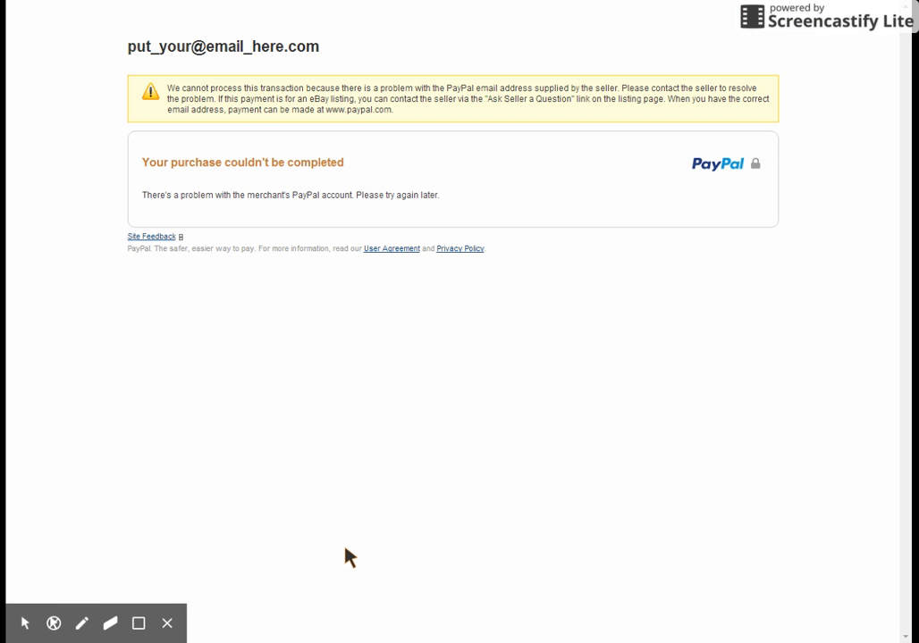
pyautogui.click(180, 236)
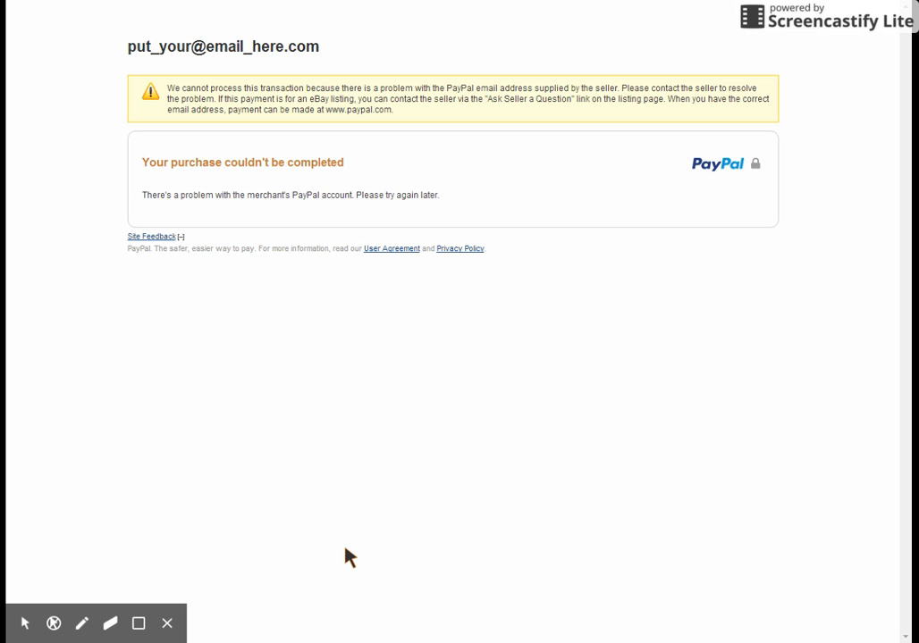
pyautogui.moveTo(354, 259)
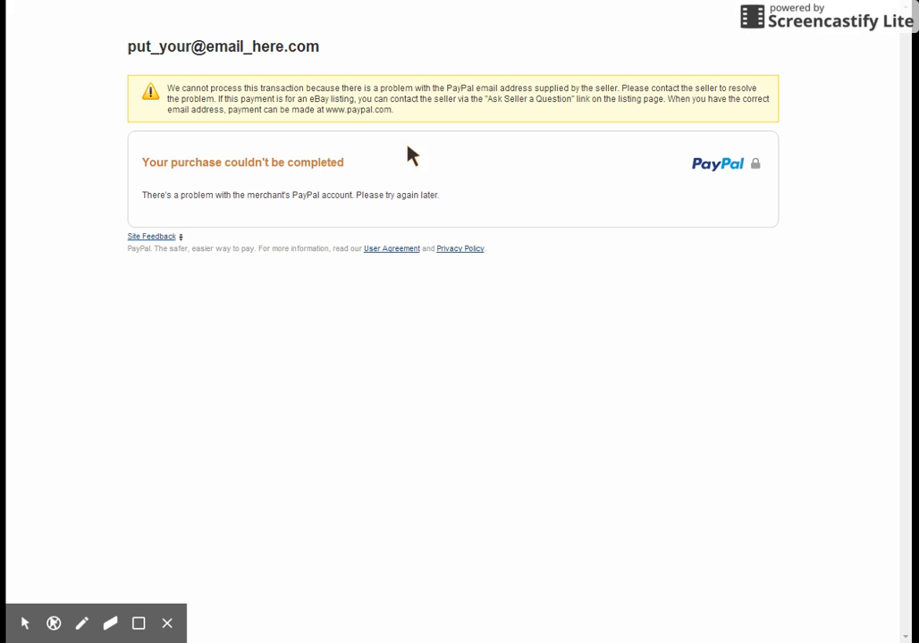
pyautogui.moveTo(705, 315)
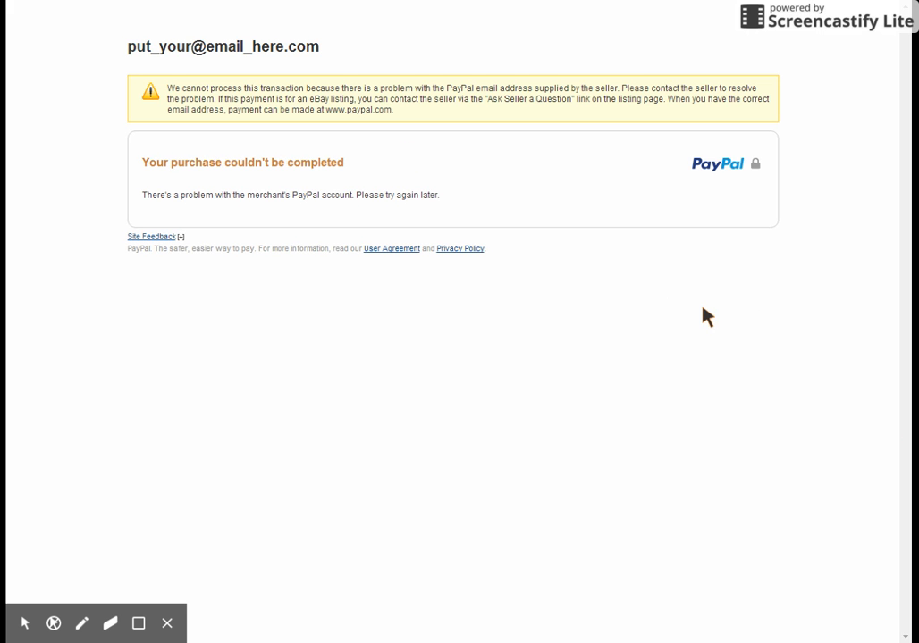